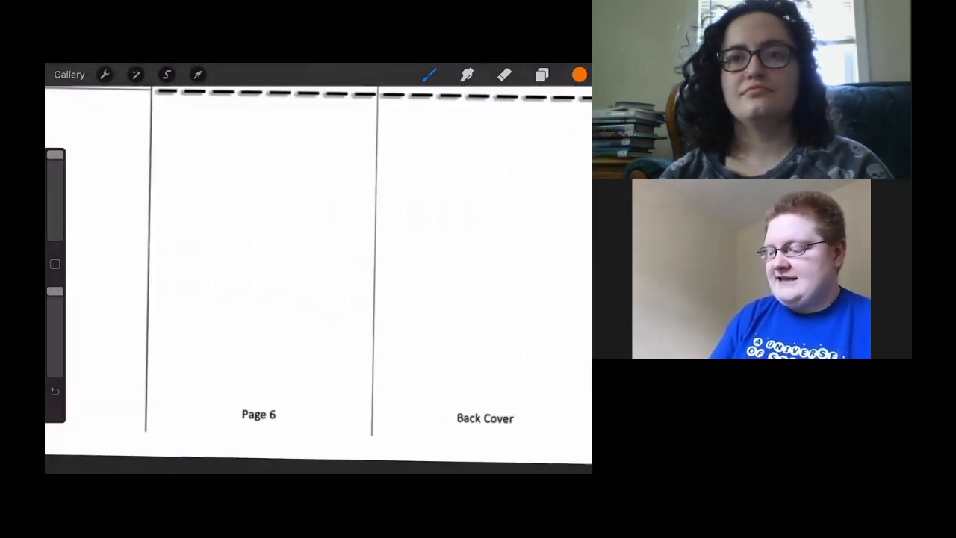
- Pan the canvas until the Back Cover and Front Cover panels are in view
scroll(right, 3)
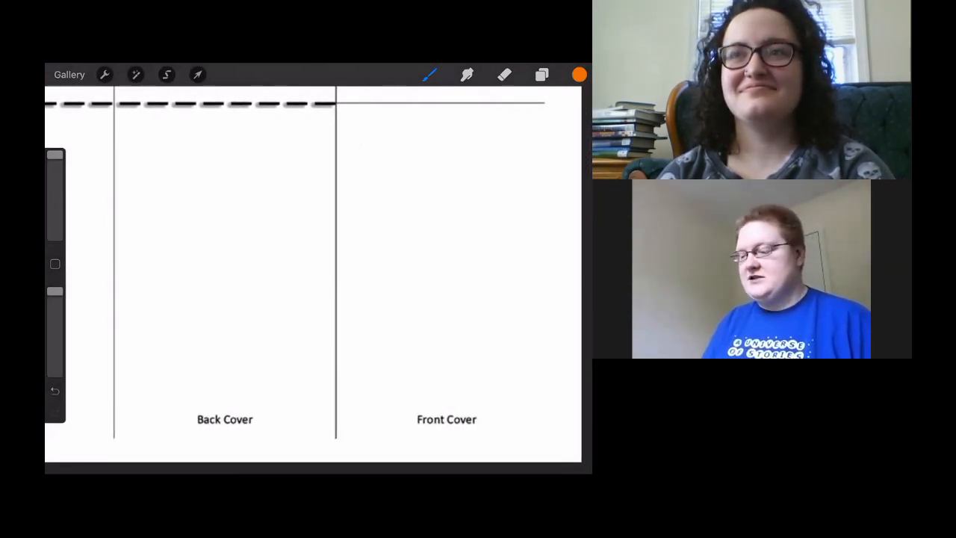
- Add two blank layers, Layer 2 and Layer 3, above the zine template layer
click(541, 74)
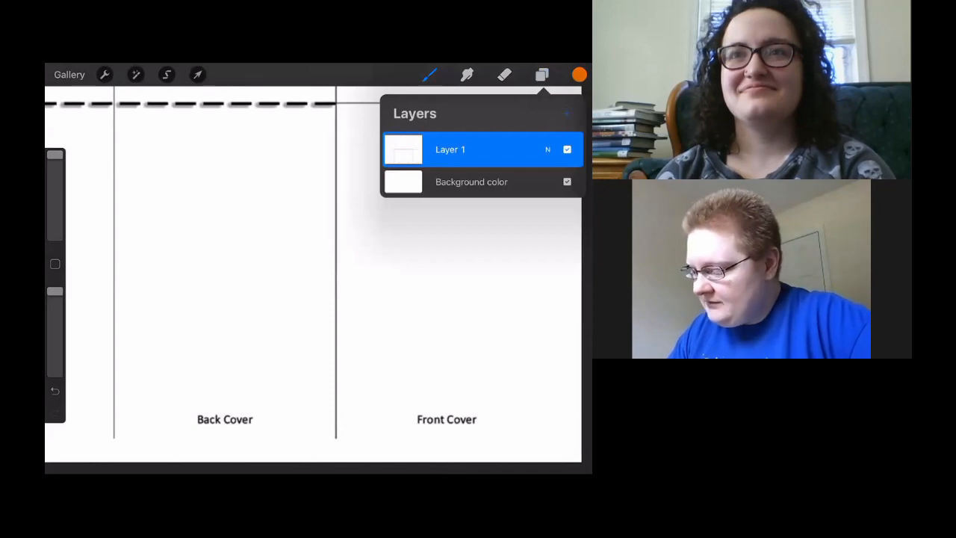
click(566, 112)
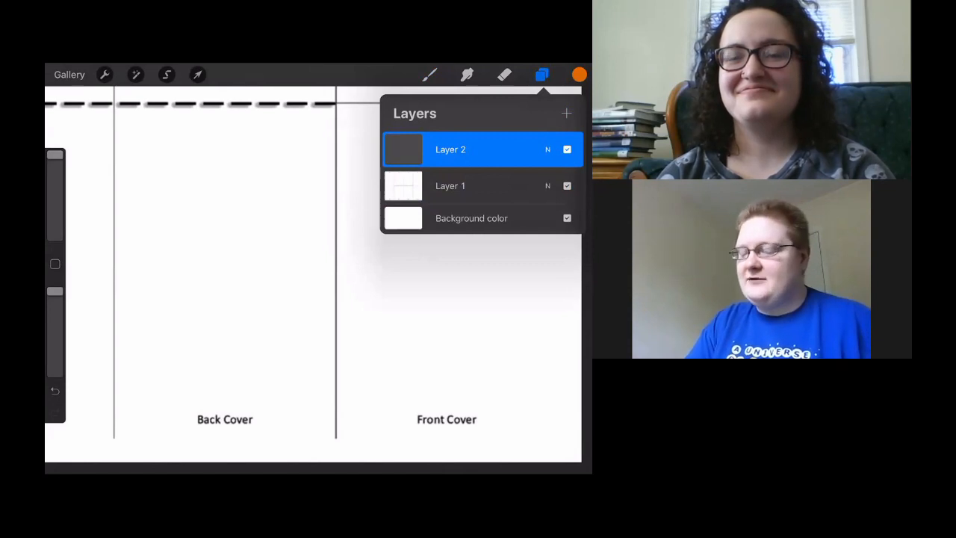
click(566, 113)
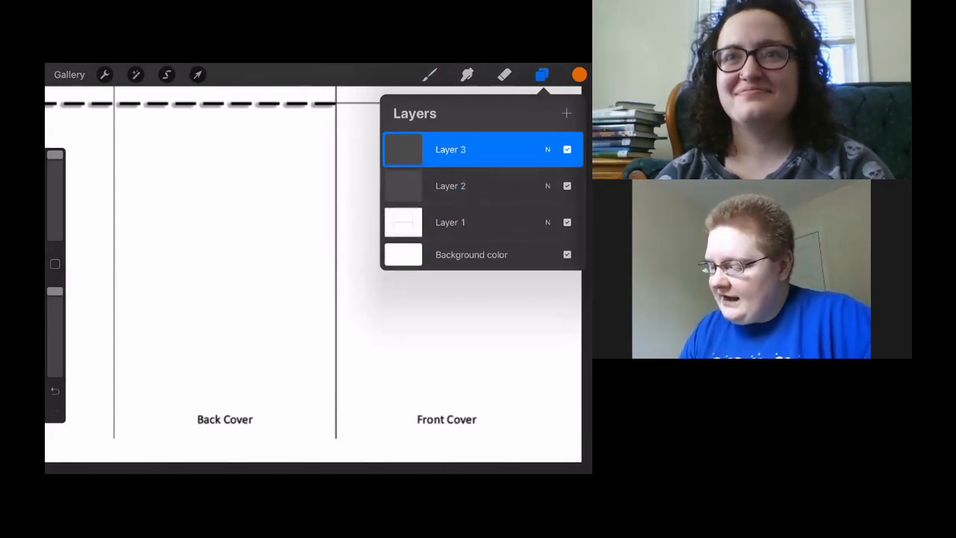
click(580, 74)
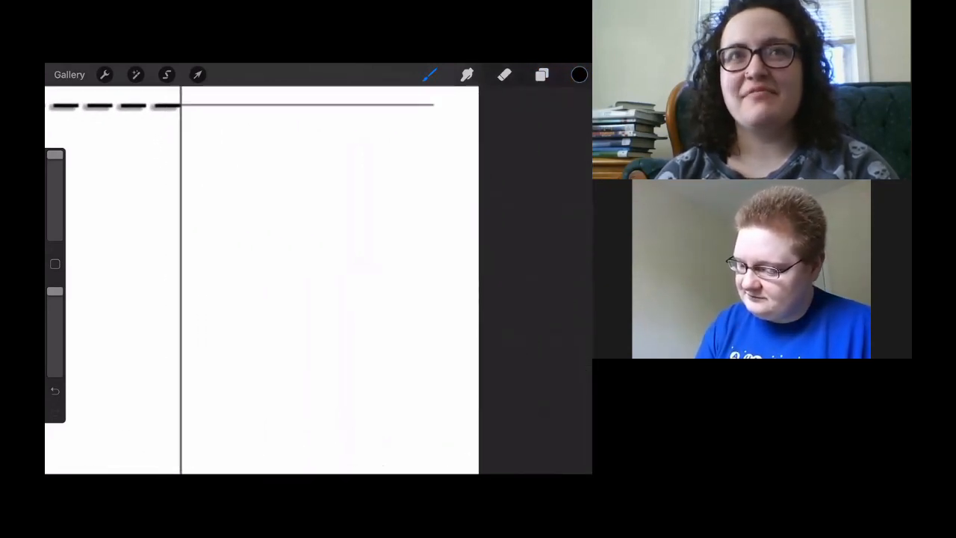
- Adjust the brush size, undo a stray mark, and handwrite 'Hair' in black on the Front Cover
click(429, 74)
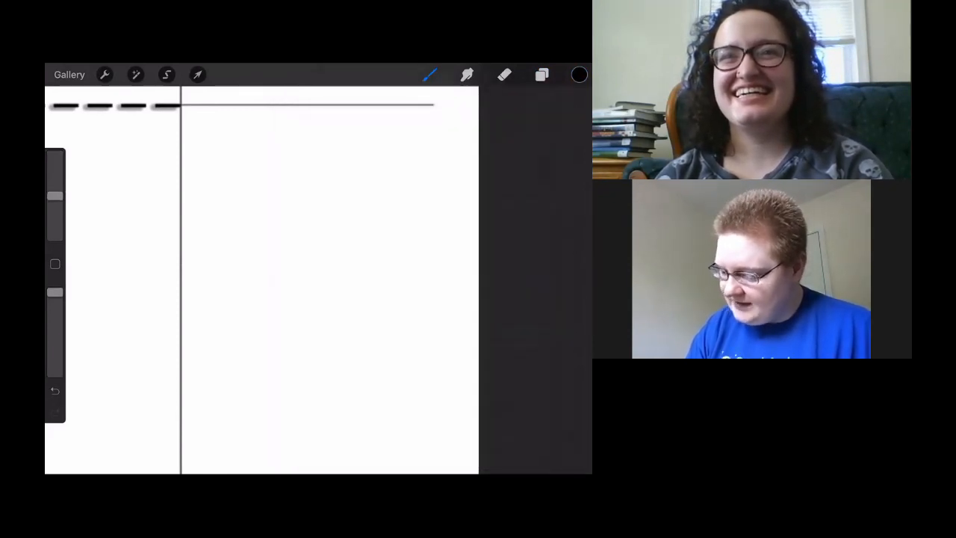
drag(403, 366, 405, 382)
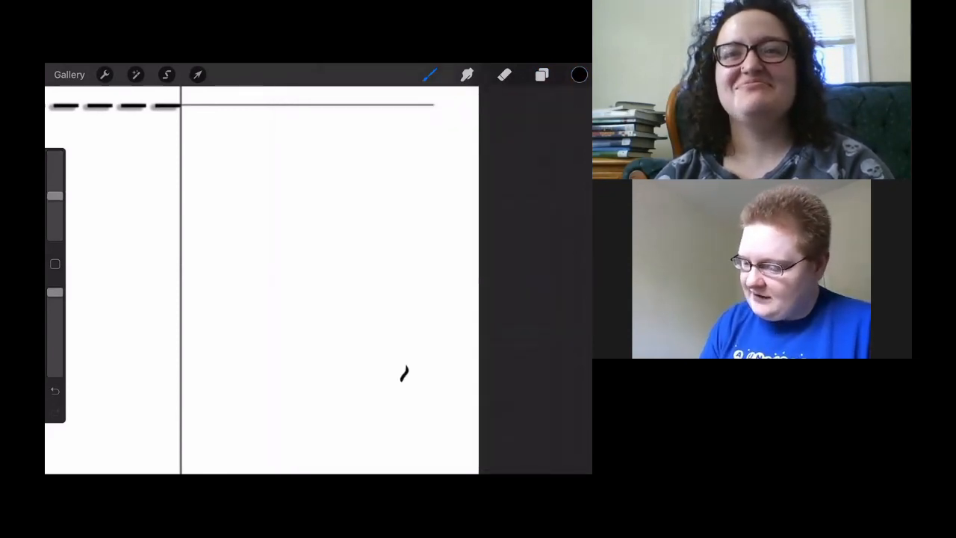
click(54, 390)
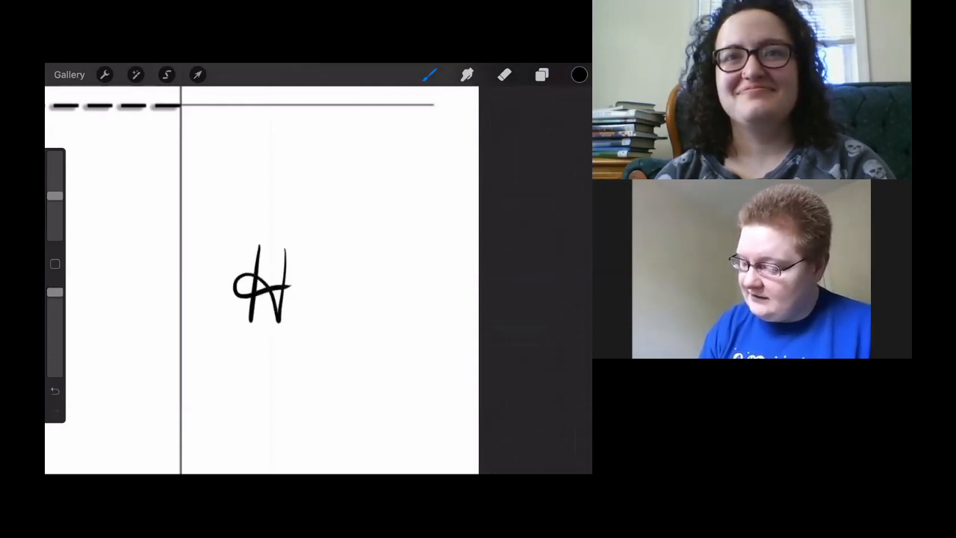
drag(298, 299, 403, 298)
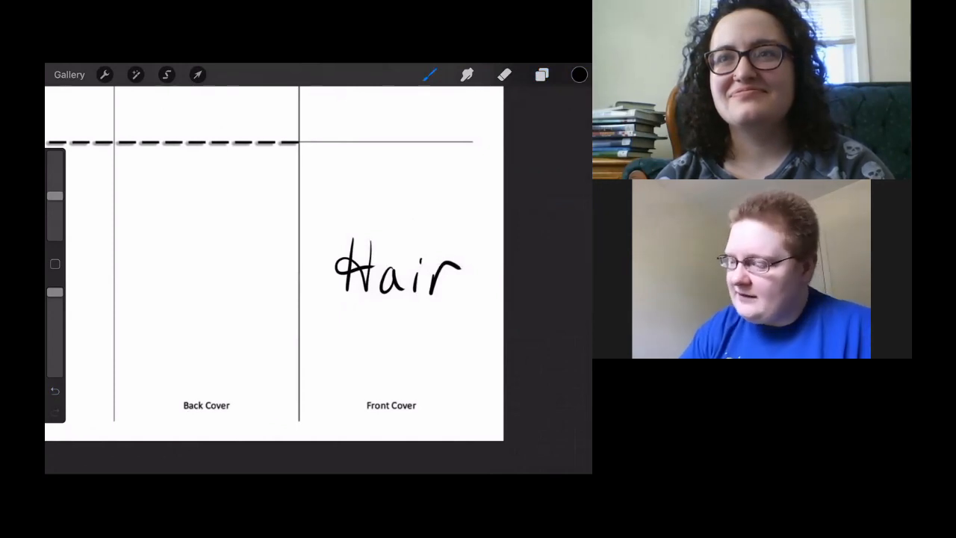
- Switch to orange and fill both cover panels with wavy hair strands around 'Hair'
click(579, 74)
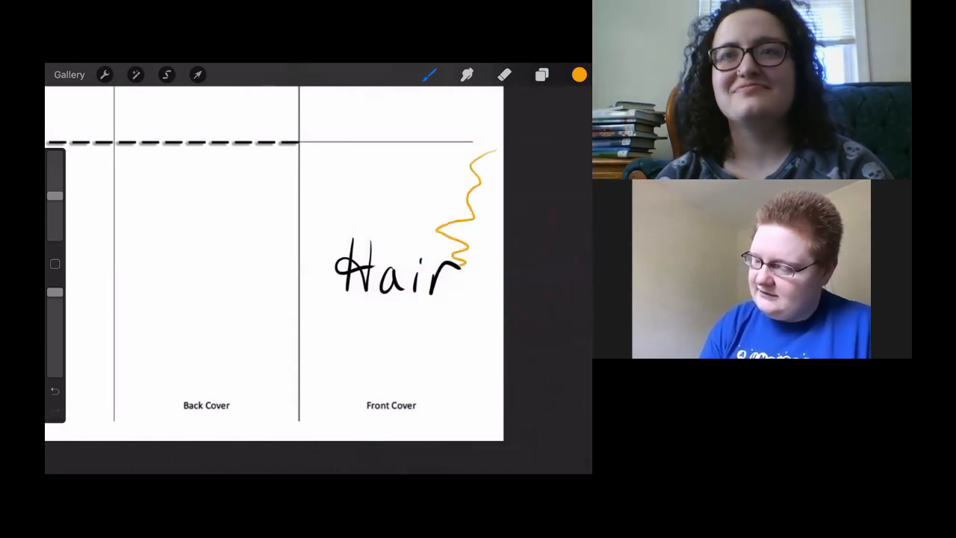
drag(463, 269, 485, 433)
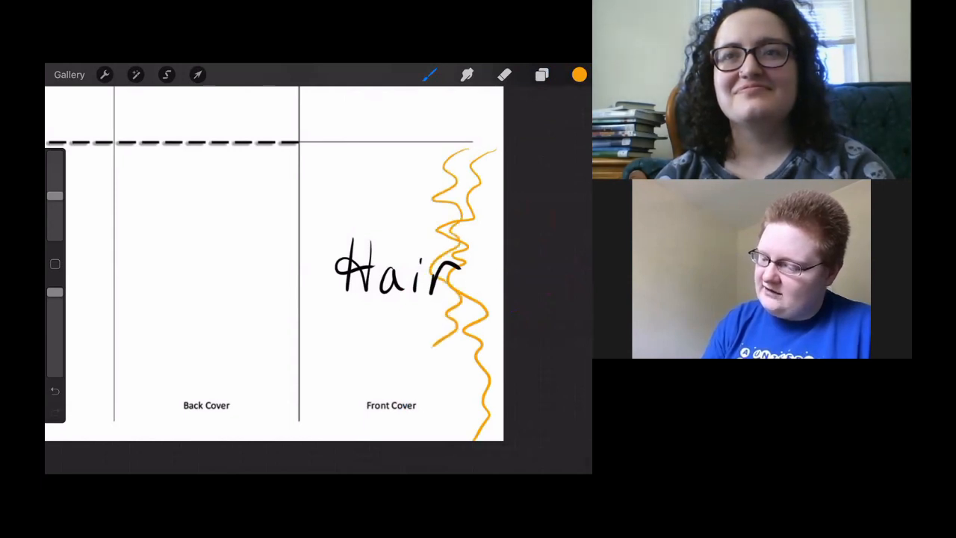
drag(314, 153, 344, 191)
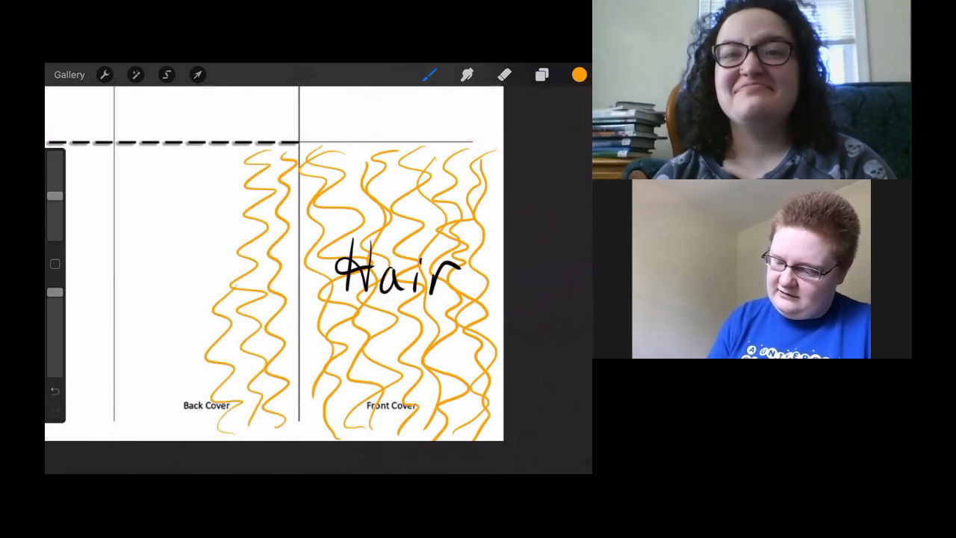
drag(138, 153, 145, 306)
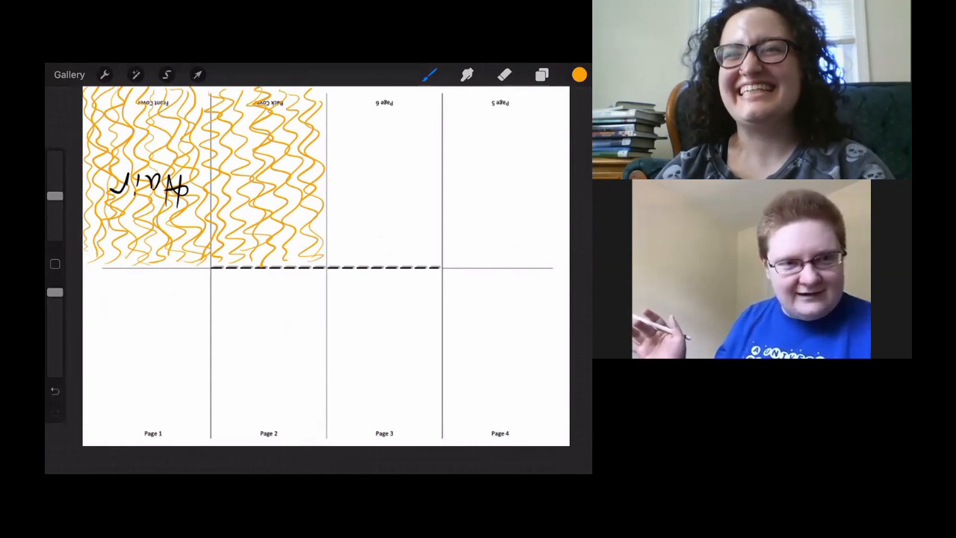
- Bring up the Colors picker from the top-right swatch
click(580, 74)
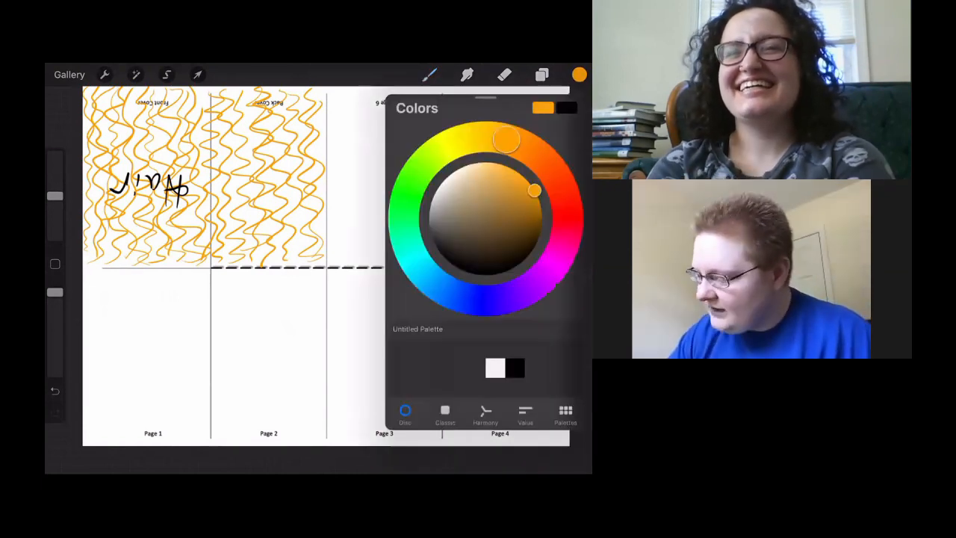
- In black, handwrite 'My hair has always taken up too much space in my life.' on Page 1
drag(533, 191, 520, 260)
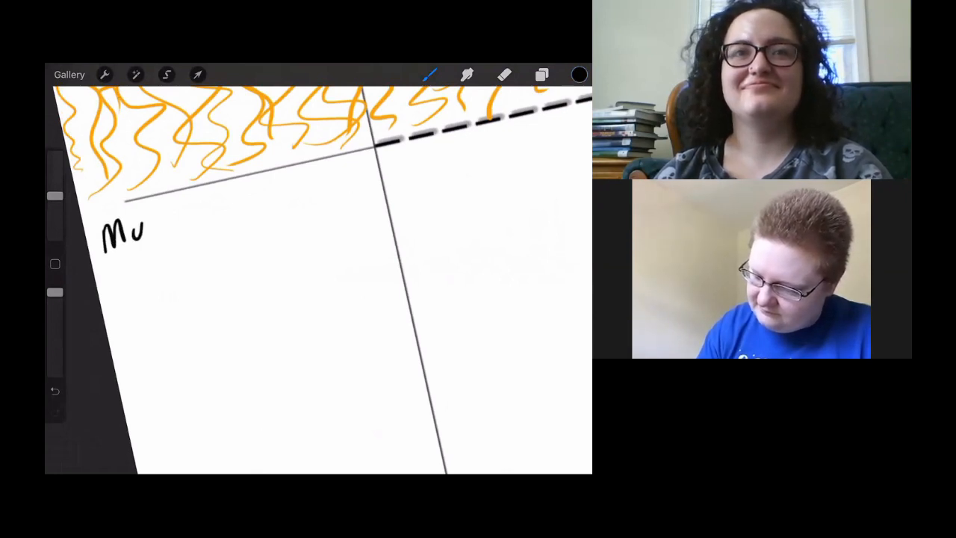
drag(135, 231, 198, 231)
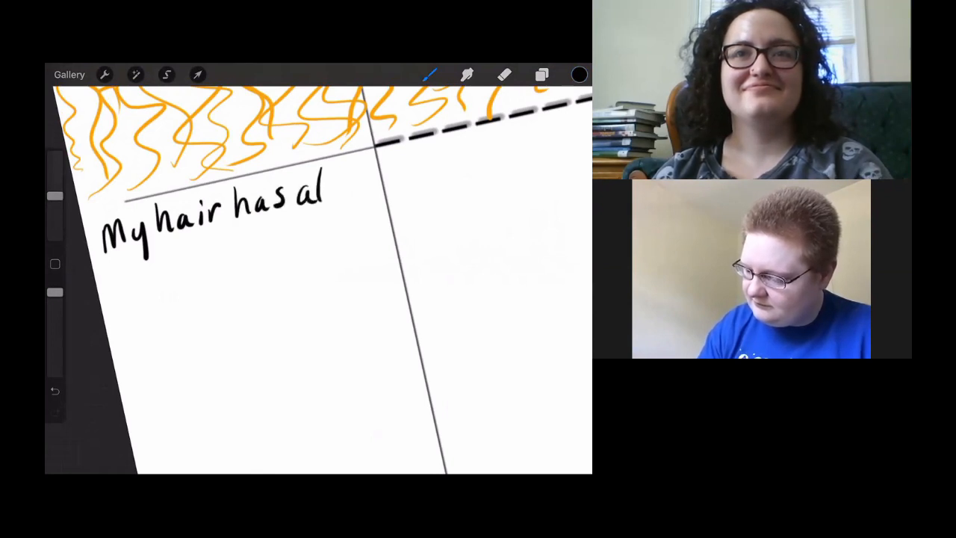
drag(321, 195, 377, 194)
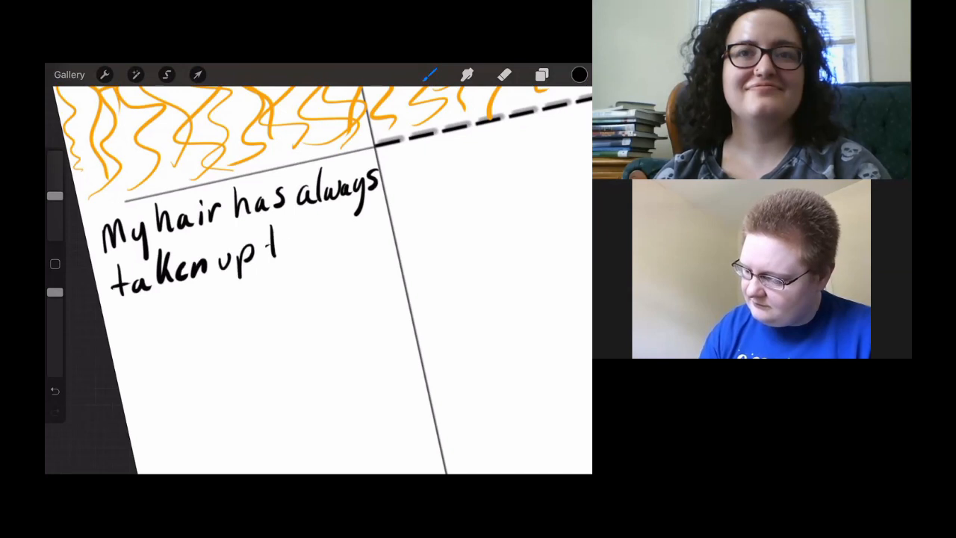
drag(280, 235, 348, 239)
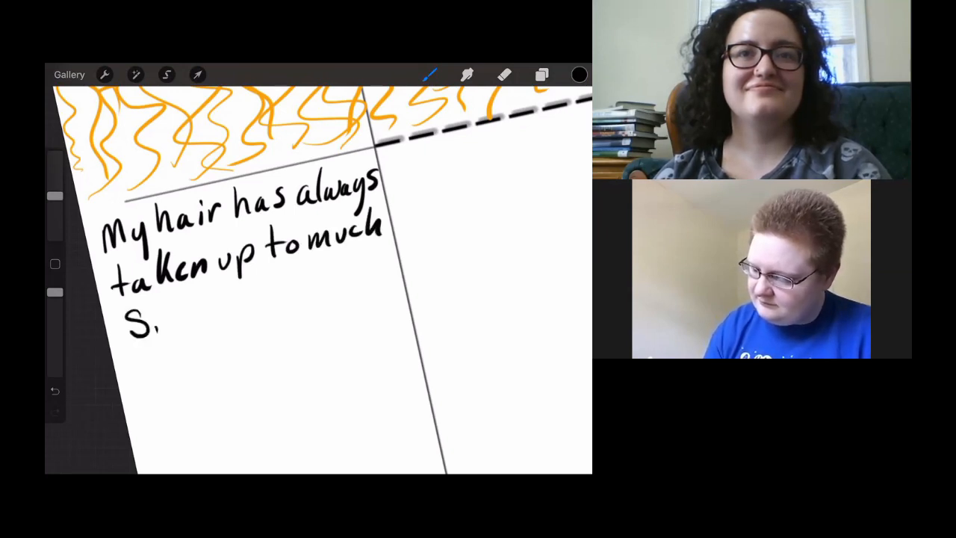
drag(157, 314, 216, 306)
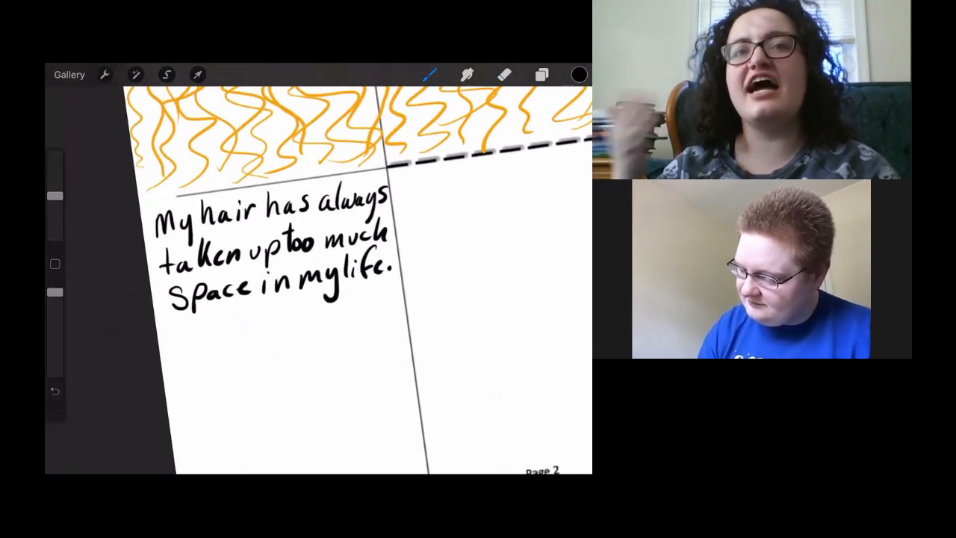
click(54, 390)
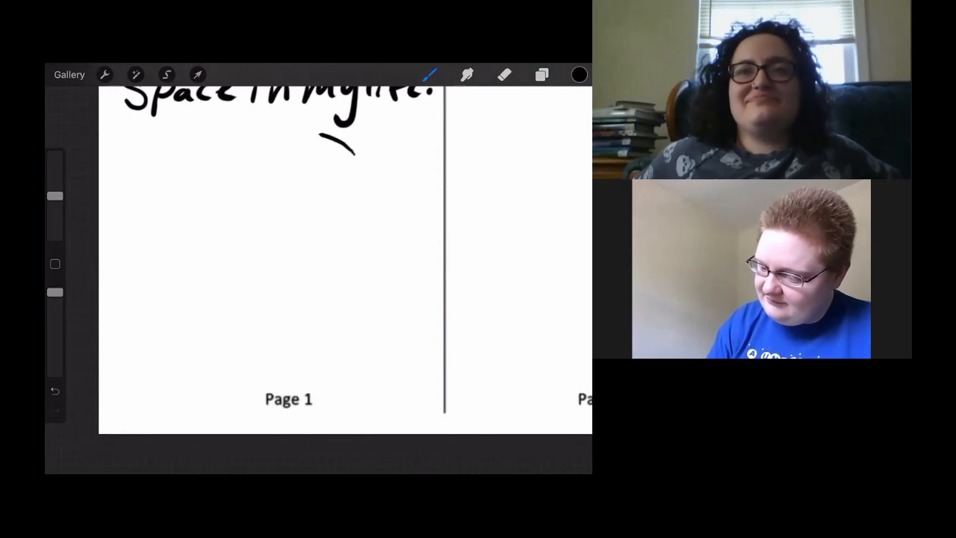
- Draw the page 1 figure's bob of hair, face edge, dot eyes and small curved mouth
drag(351, 146, 149, 377)
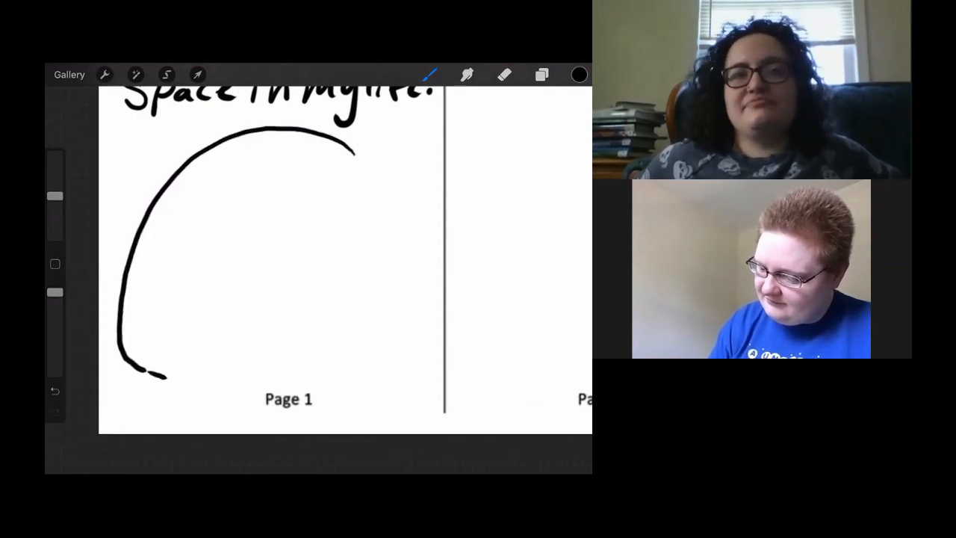
drag(157, 374, 351, 216)
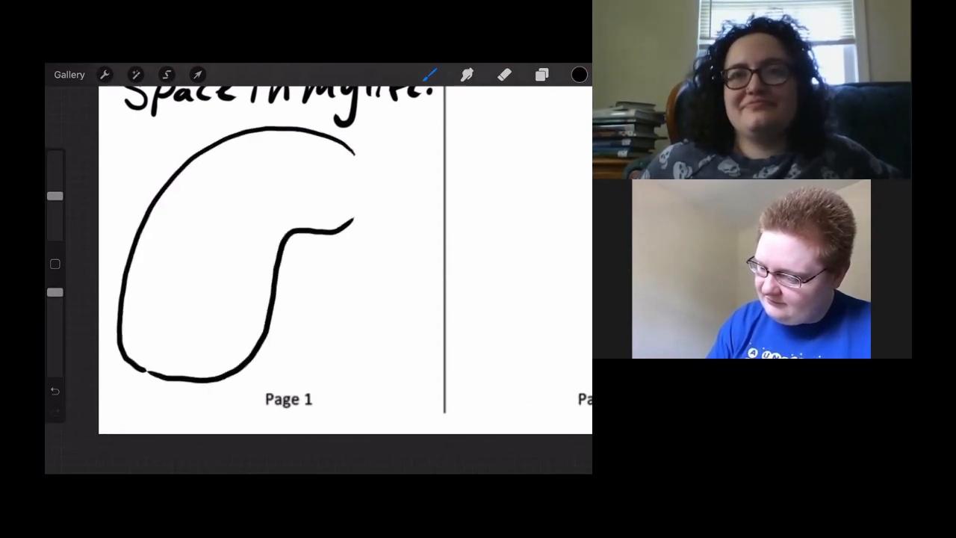
drag(354, 149, 377, 209)
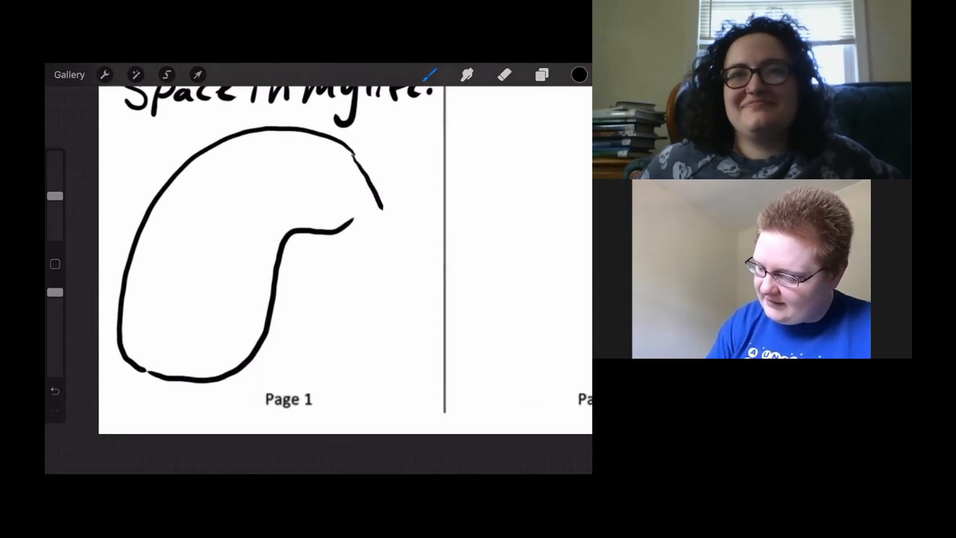
drag(373, 202, 366, 362)
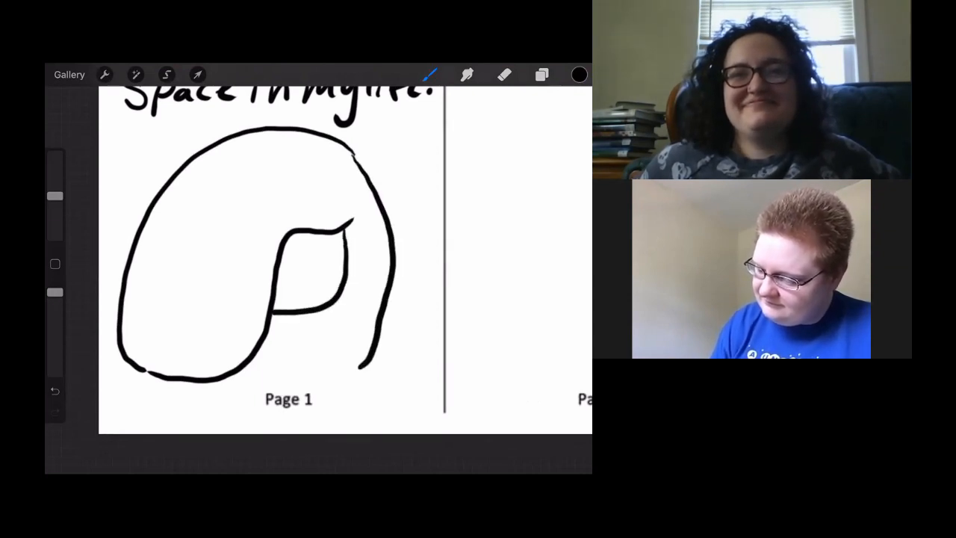
drag(310, 280, 325, 274)
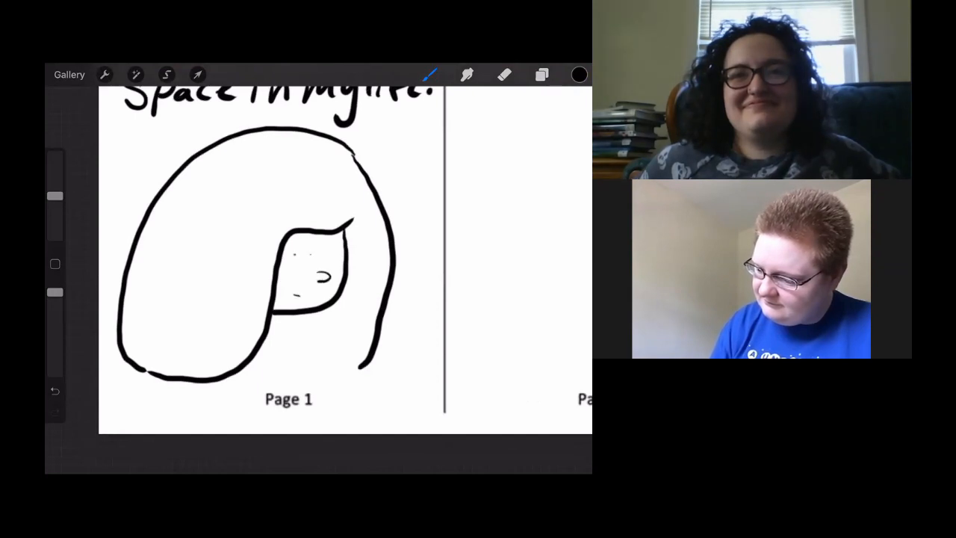
click(308, 253)
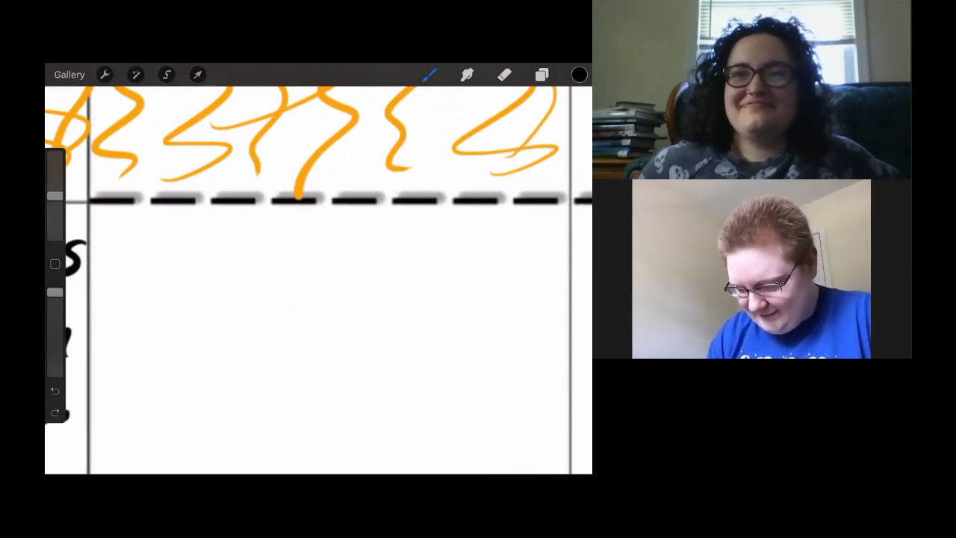
- Hand-letter 'My grandmother told me that my hair was my' over three lines on Page 2
drag(109, 224, 145, 262)
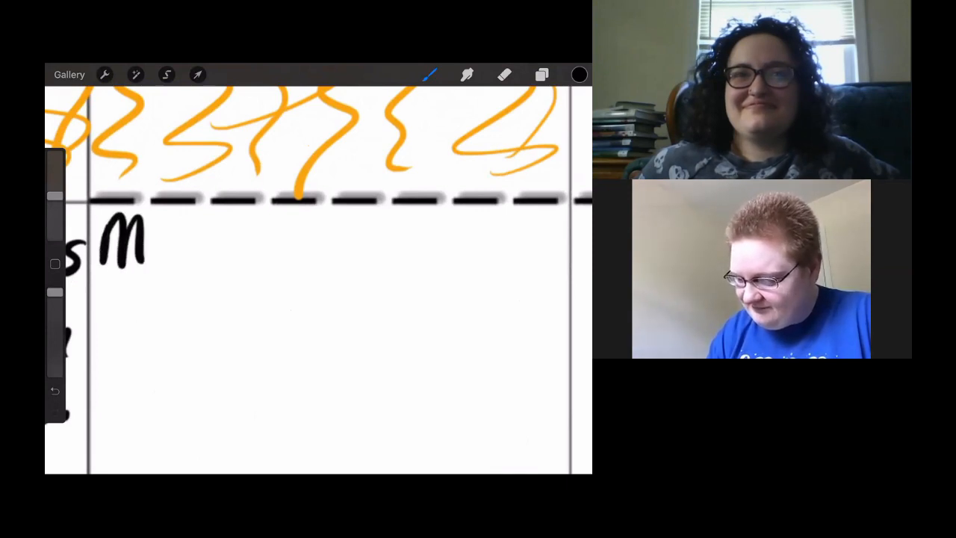
drag(138, 254, 235, 239)
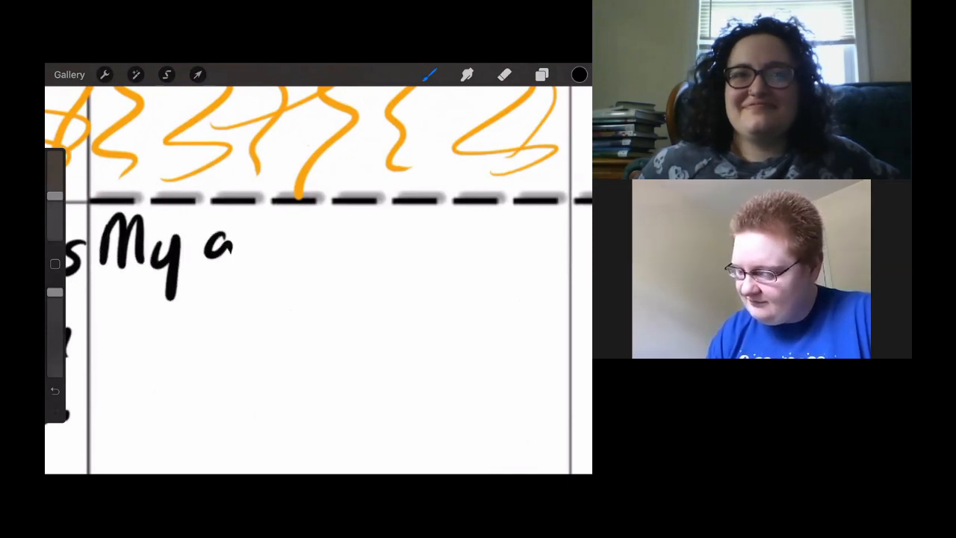
drag(235, 246, 329, 261)
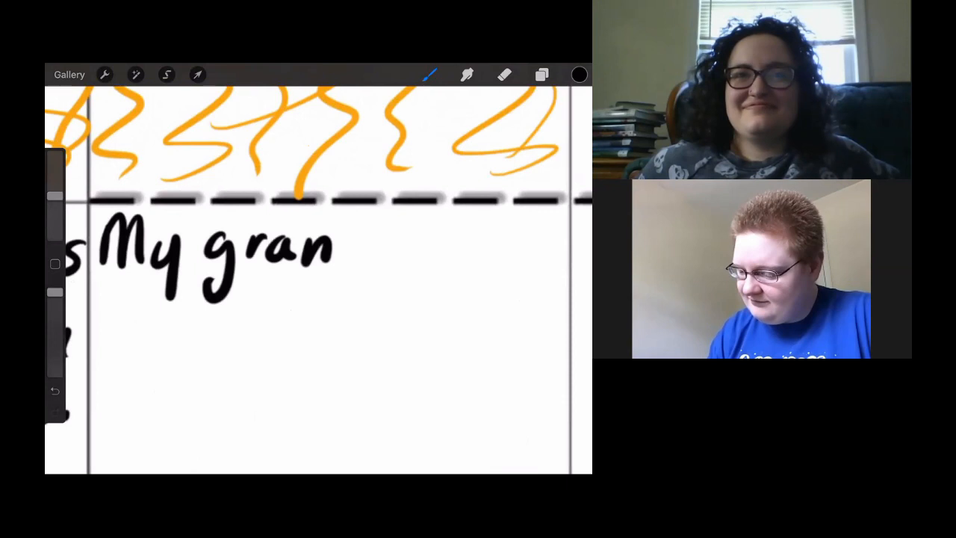
drag(336, 246, 448, 254)
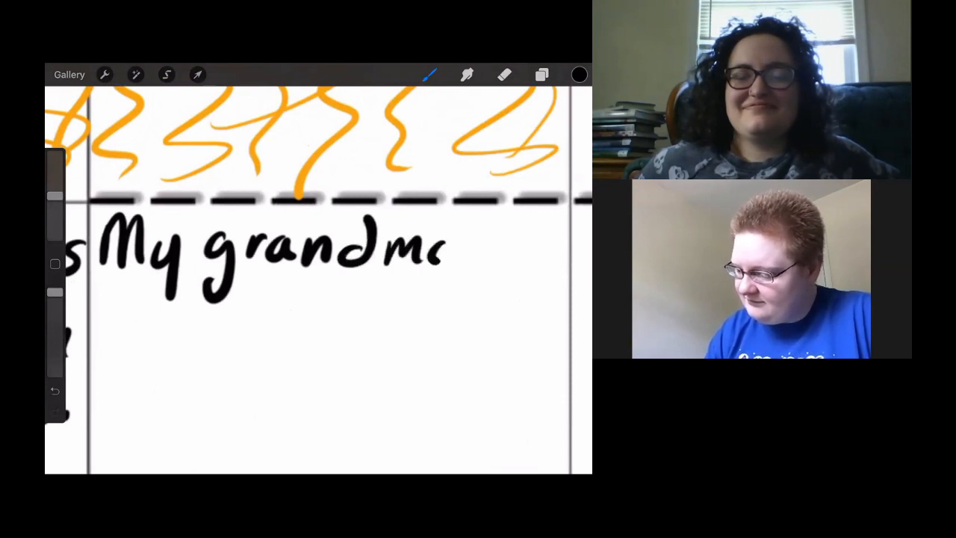
drag(448, 246, 545, 254)
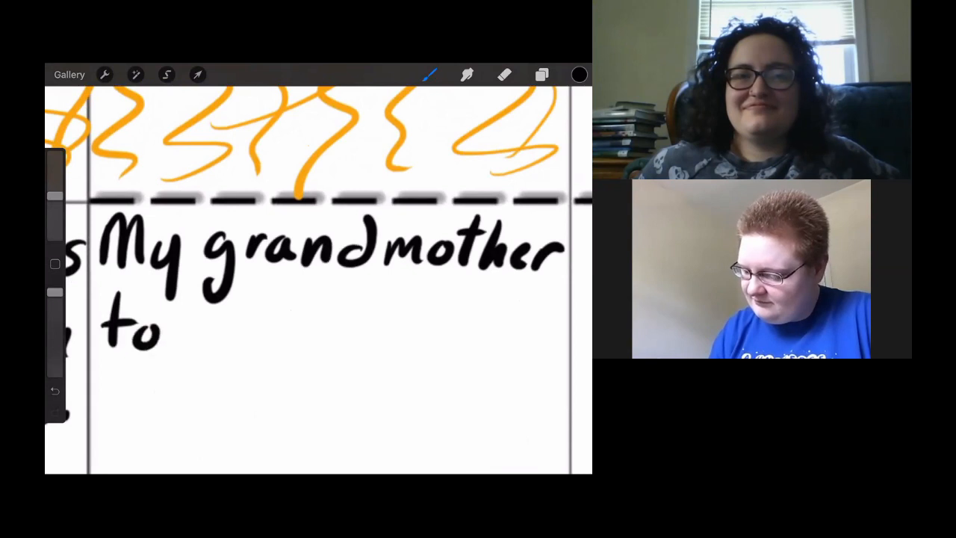
drag(172, 329, 284, 328)
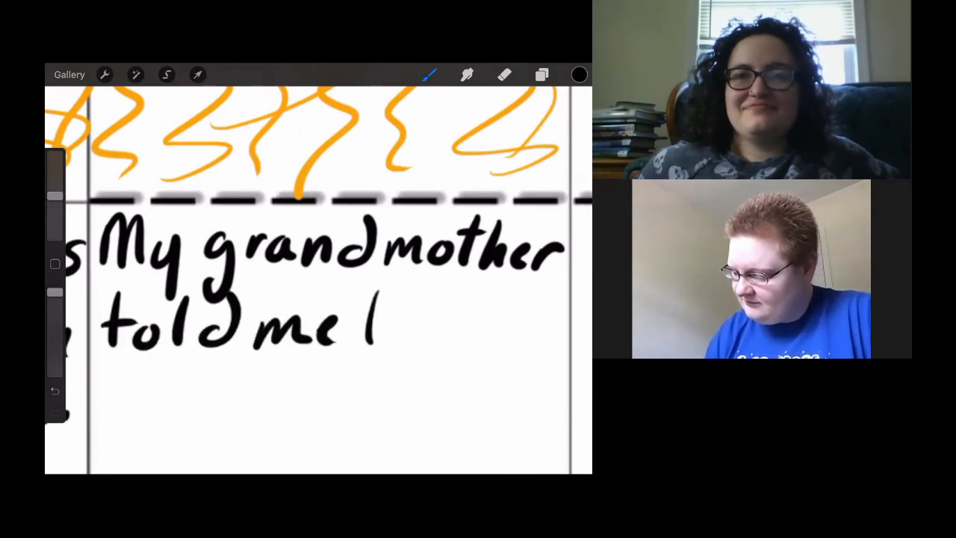
drag(366, 313, 486, 313)
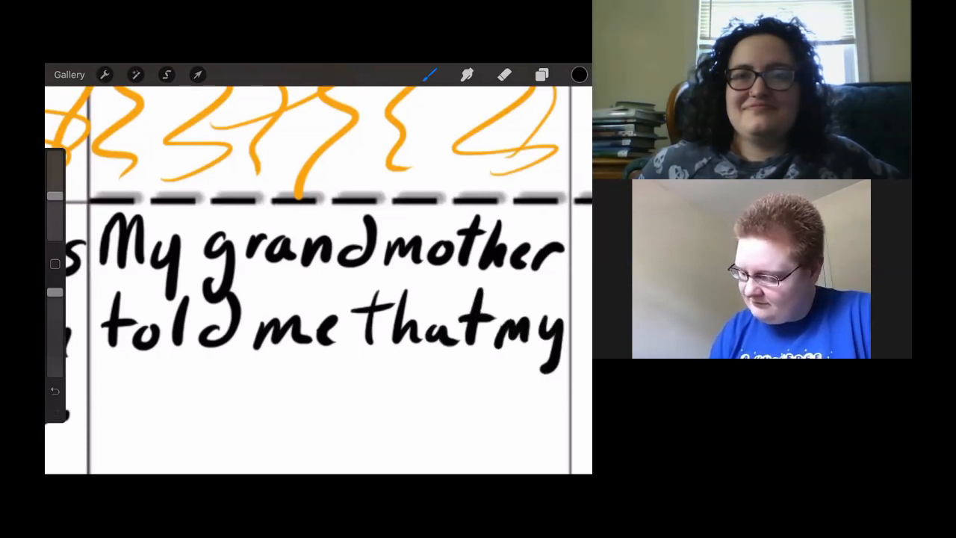
drag(108, 395, 246, 396)
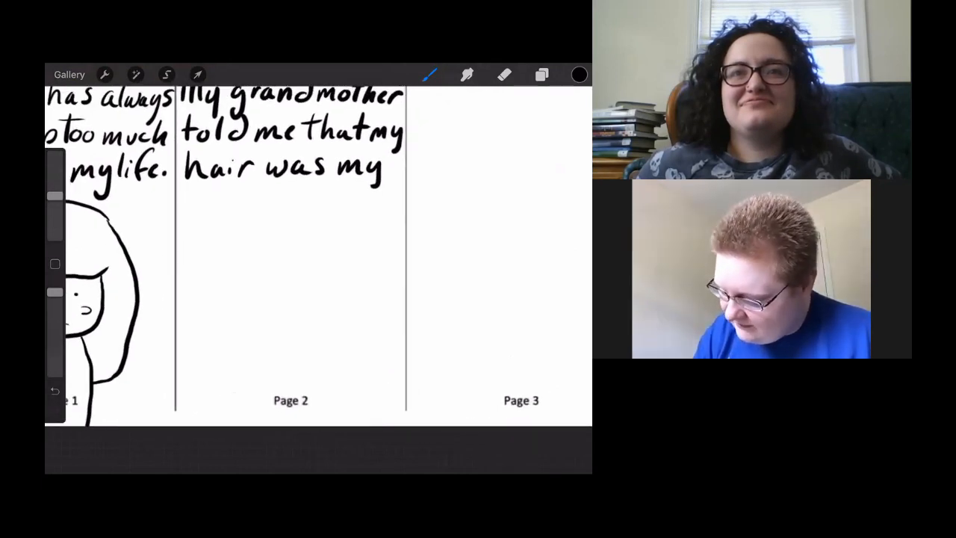
- Draw the grandmother's round eyes, mouth, curly hair and chin below the page 2 caption
drag(209, 239, 254, 239)
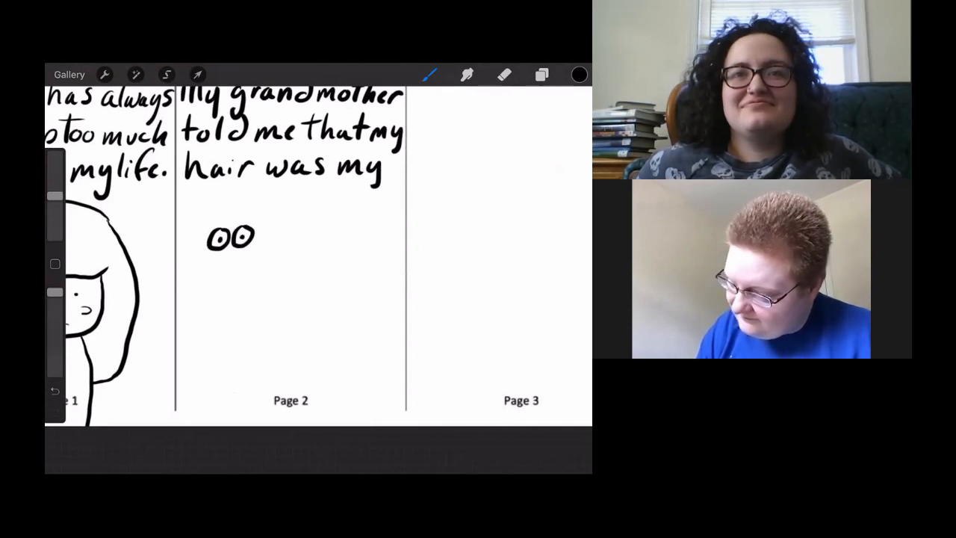
drag(209, 265, 254, 265)
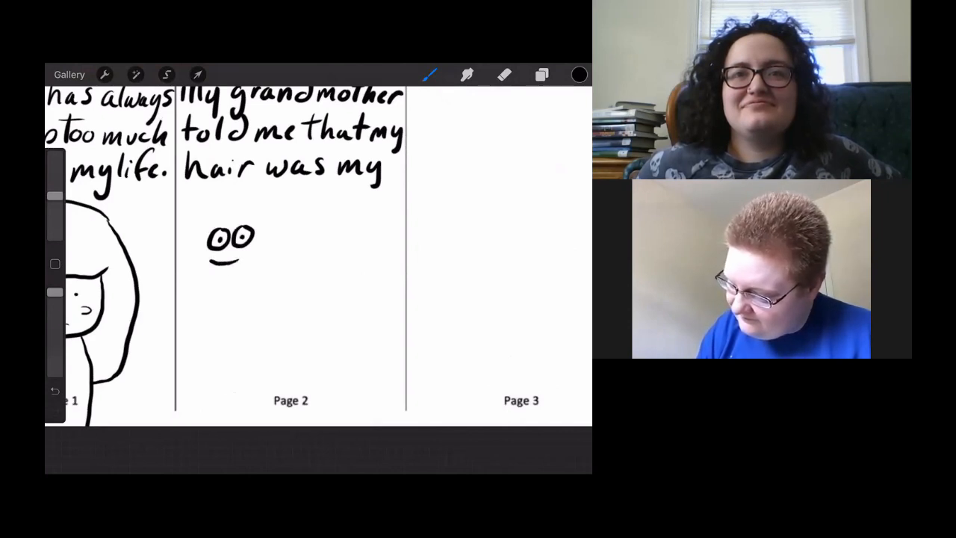
drag(213, 261, 242, 261)
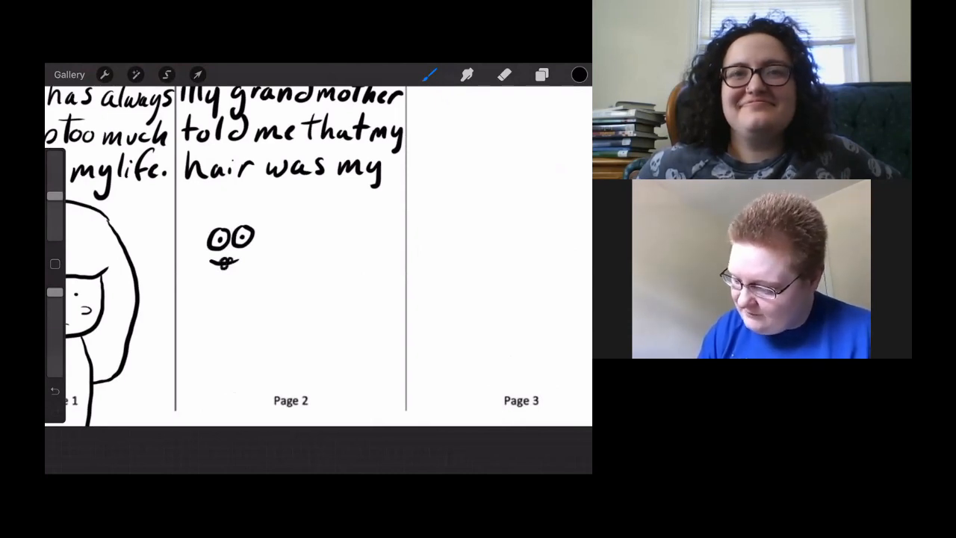
drag(257, 246, 269, 224)
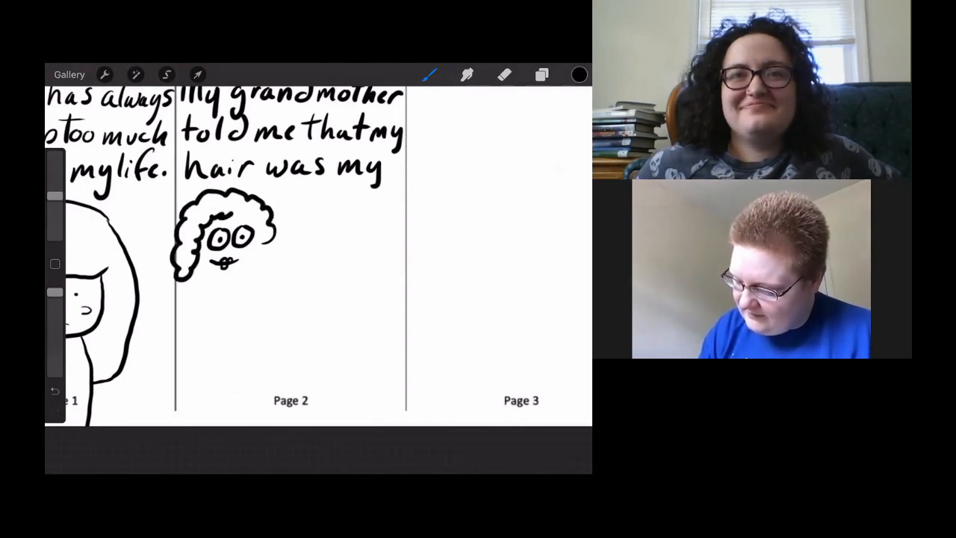
click(55, 389)
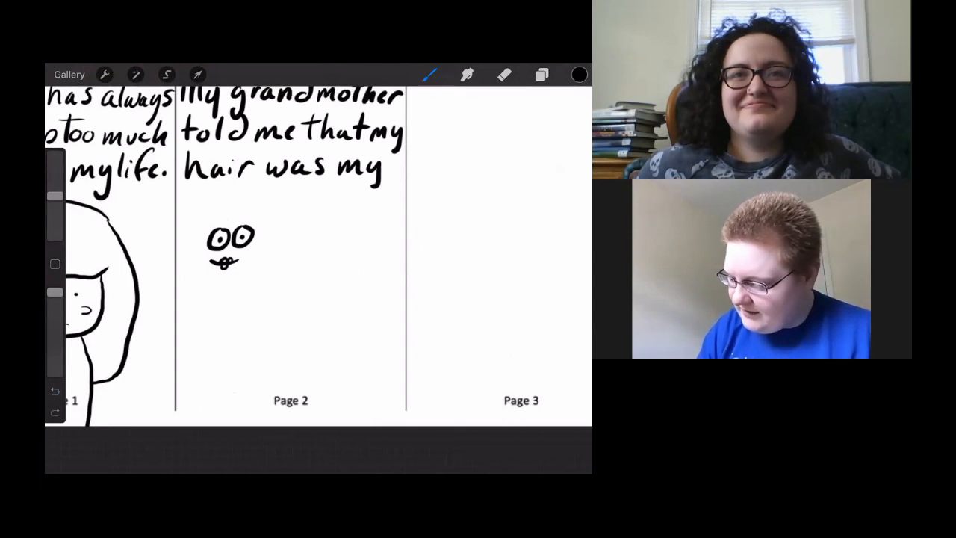
drag(213, 217, 284, 247)
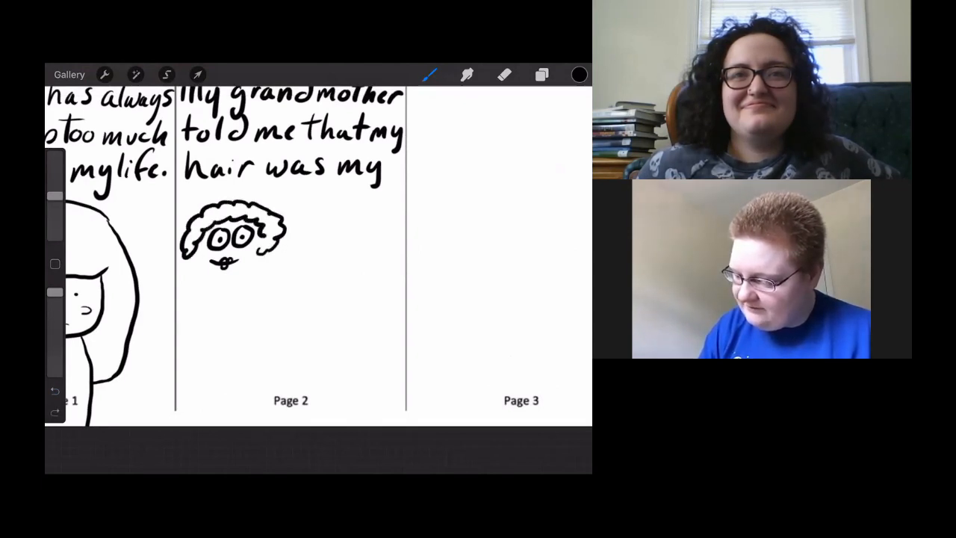
drag(224, 262, 239, 261)
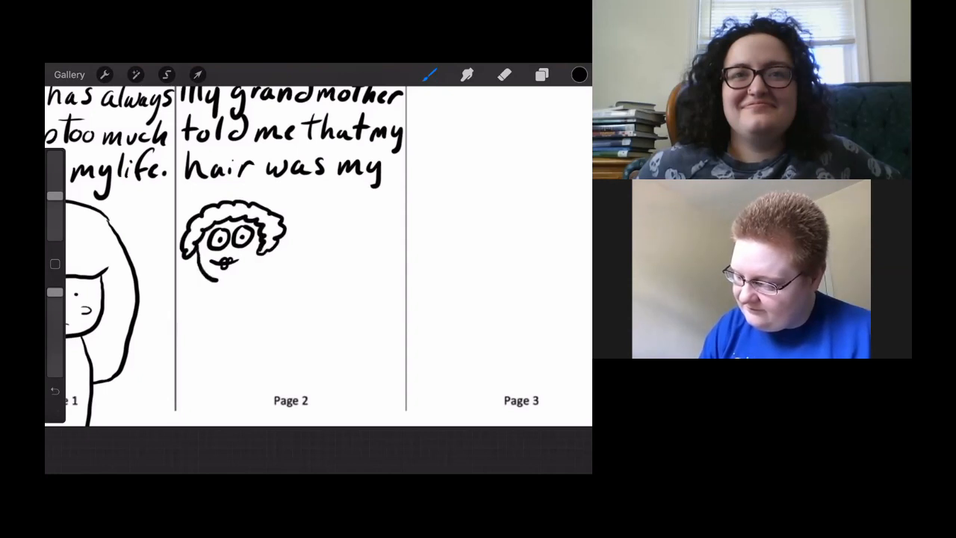
- Draw her tall body and raised arm, then letter the first strokes of the big word 'Glor'
drag(224, 262, 190, 358)
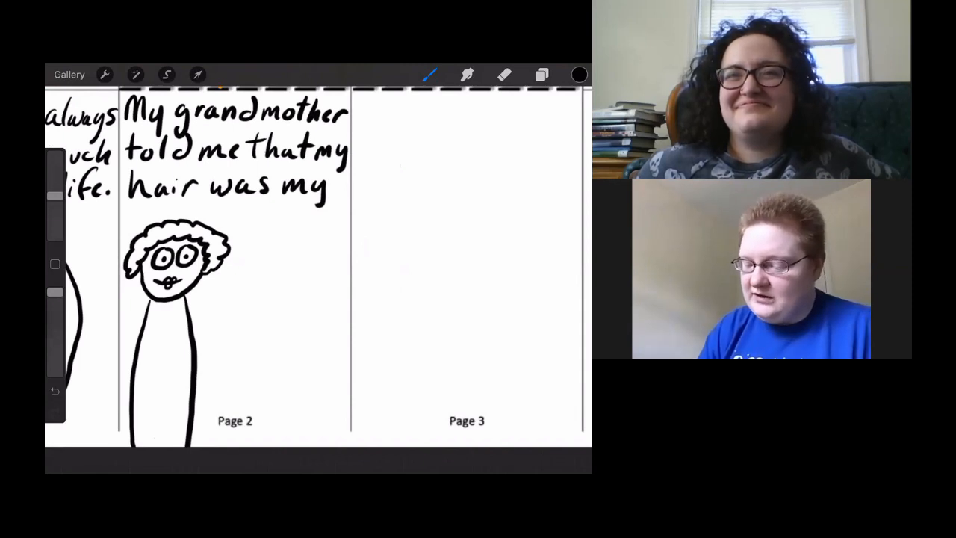
drag(250, 209, 231, 317)
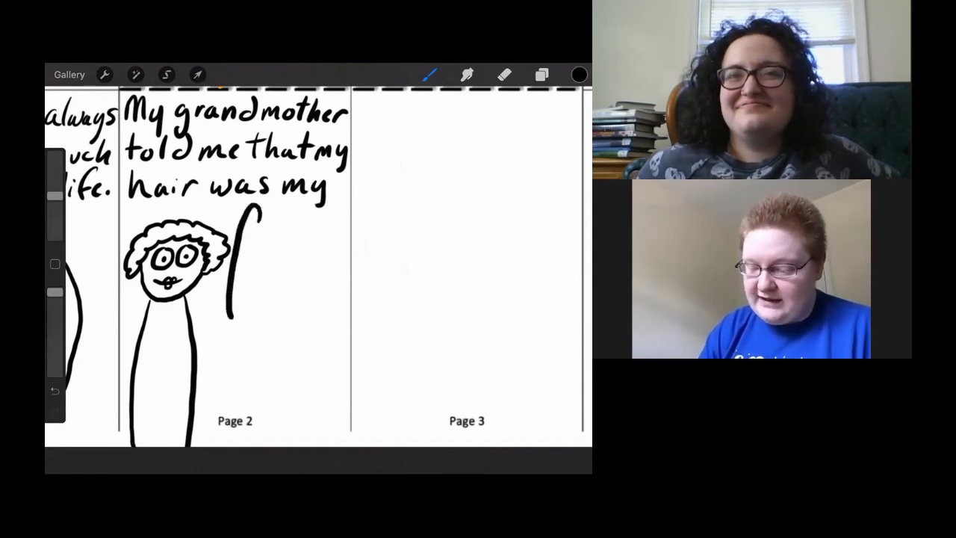
drag(254, 216, 247, 313)
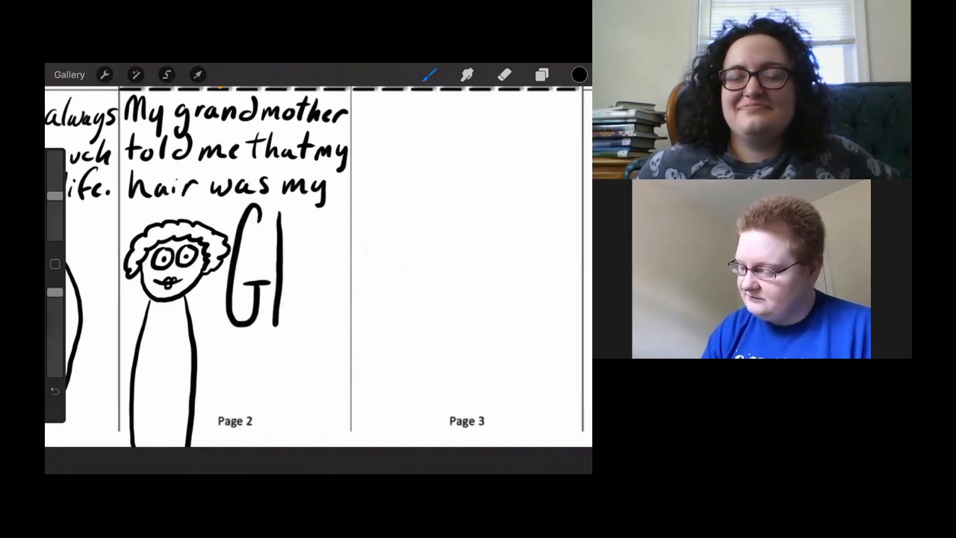
drag(280, 298, 321, 298)
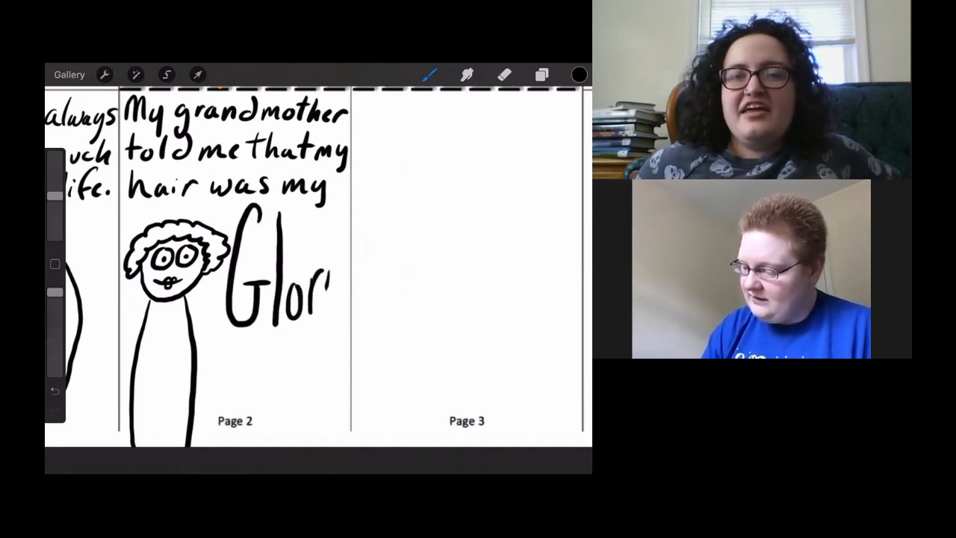
drag(314, 292, 335, 336)
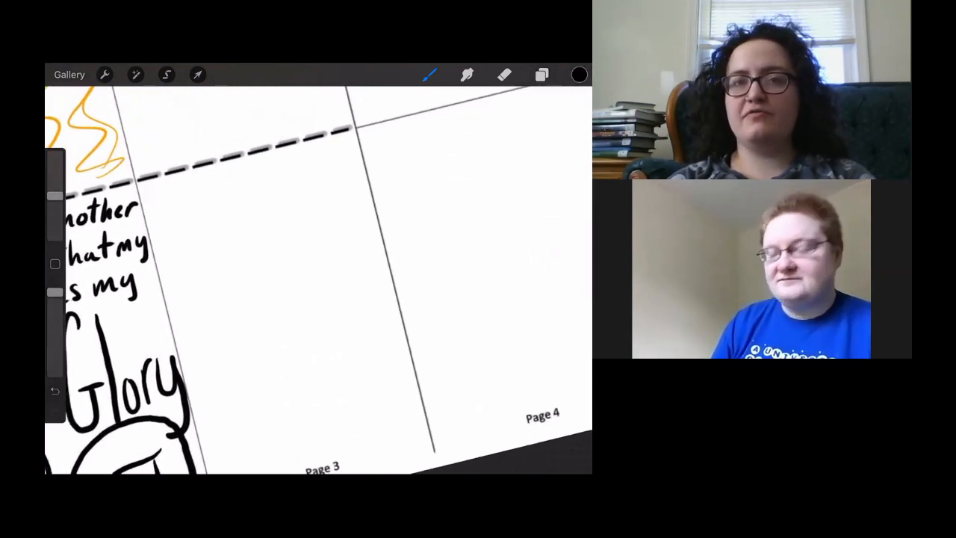
- Undo a stray stroke and handwrite 'People used to pet or grab it without asking.' over three lines on Page 3
click(53, 389)
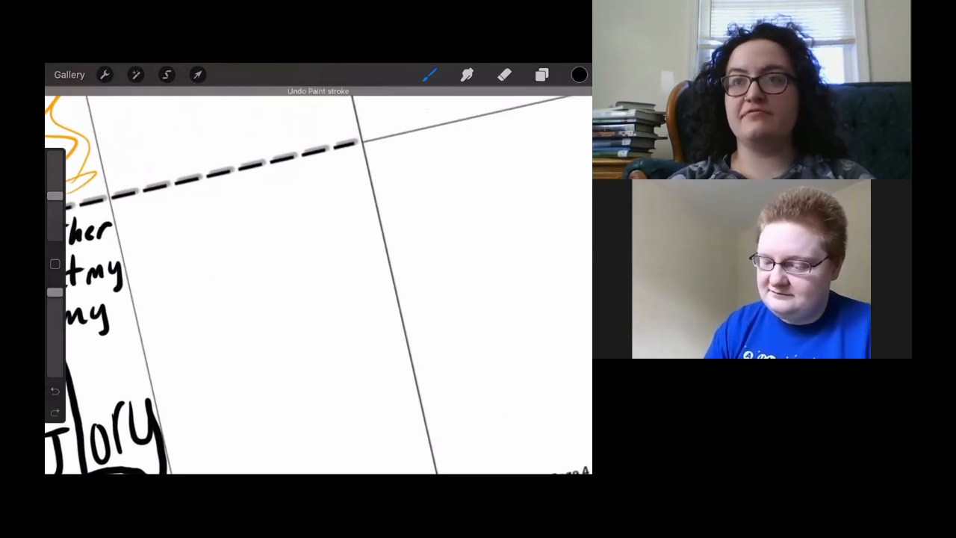
drag(116, 220, 157, 224)
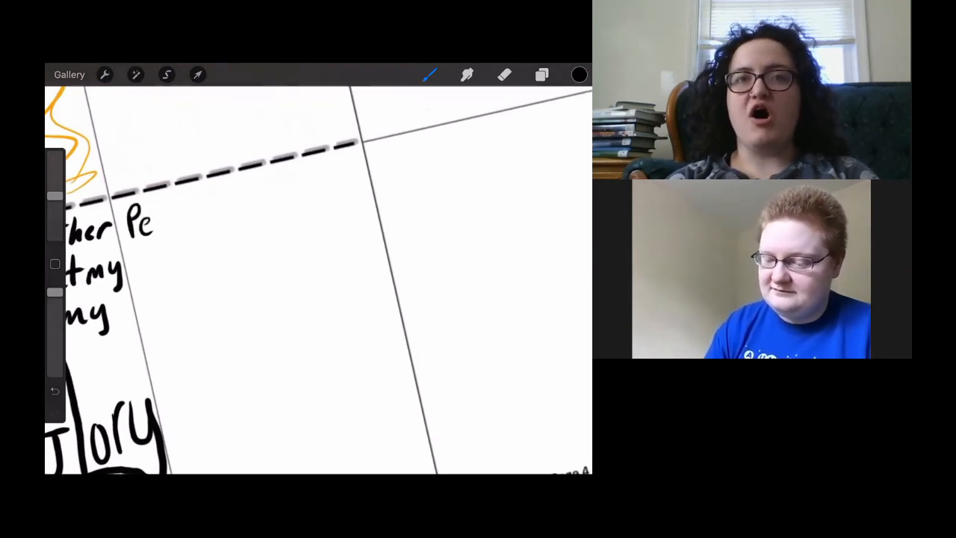
drag(157, 217, 202, 224)
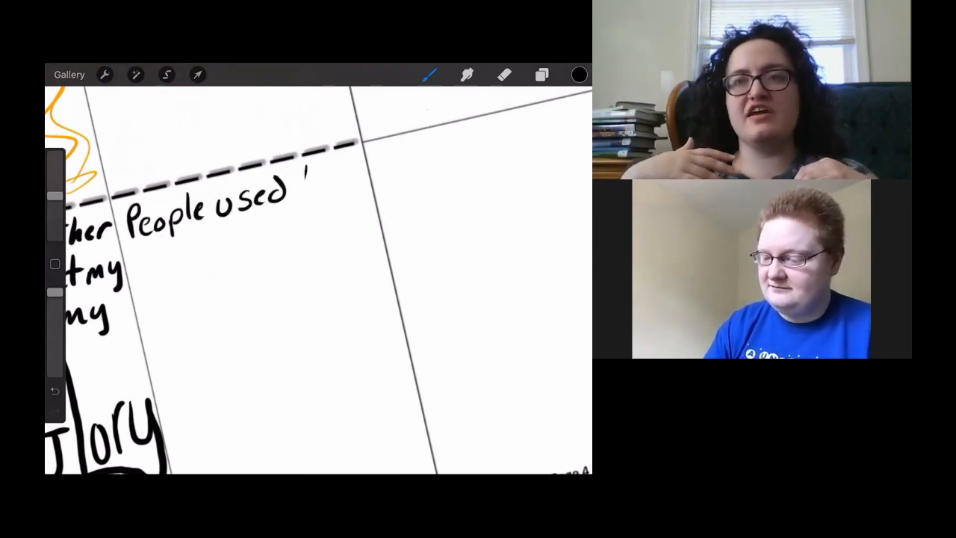
drag(302, 179, 336, 186)
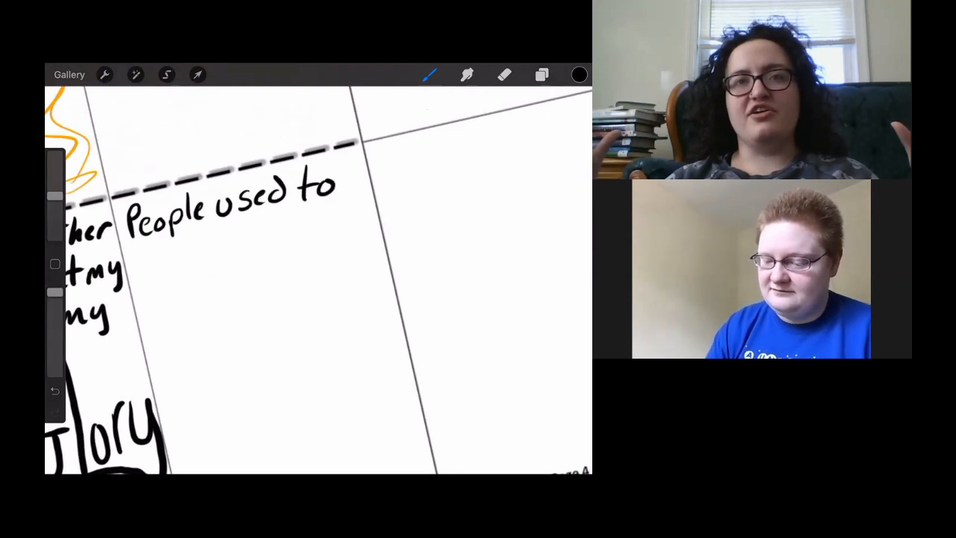
drag(138, 258, 180, 269)
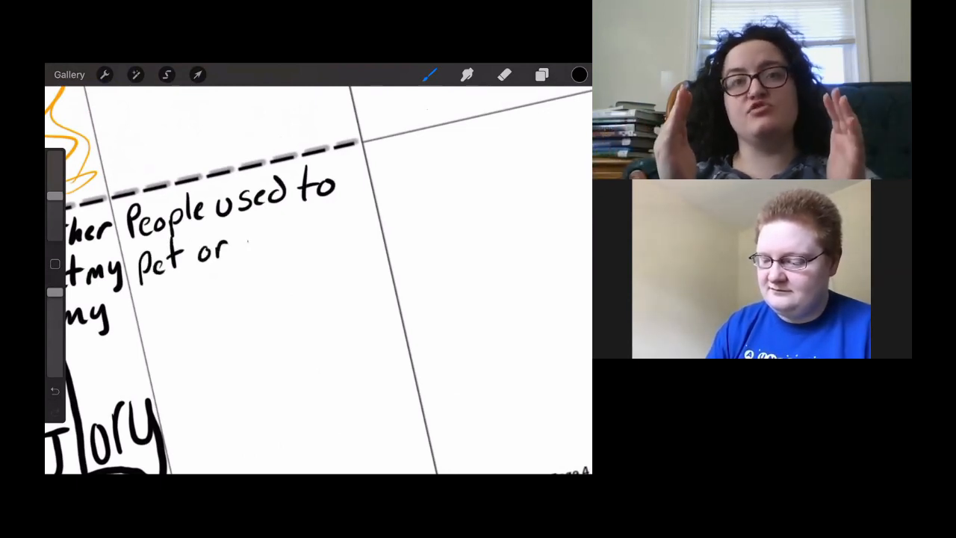
drag(239, 231, 306, 239)
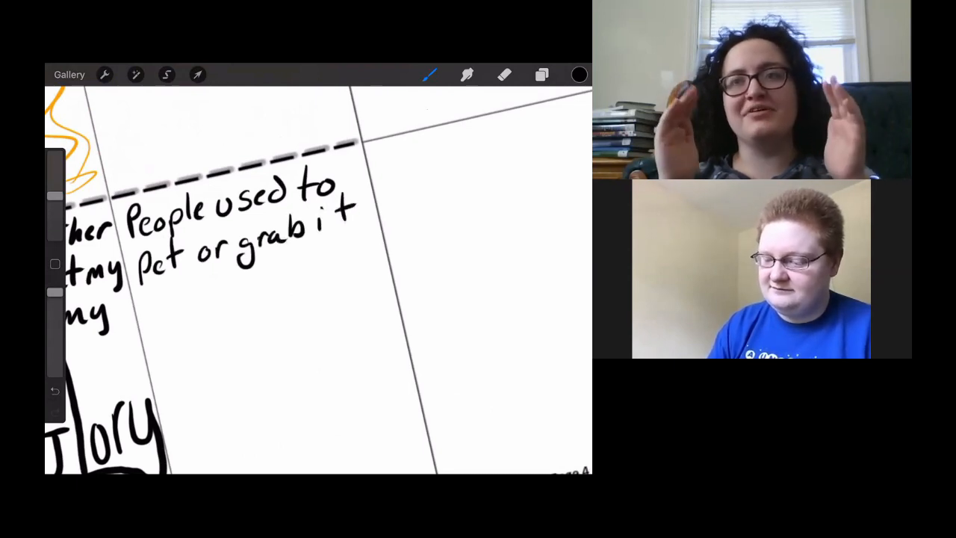
drag(138, 307, 194, 306)
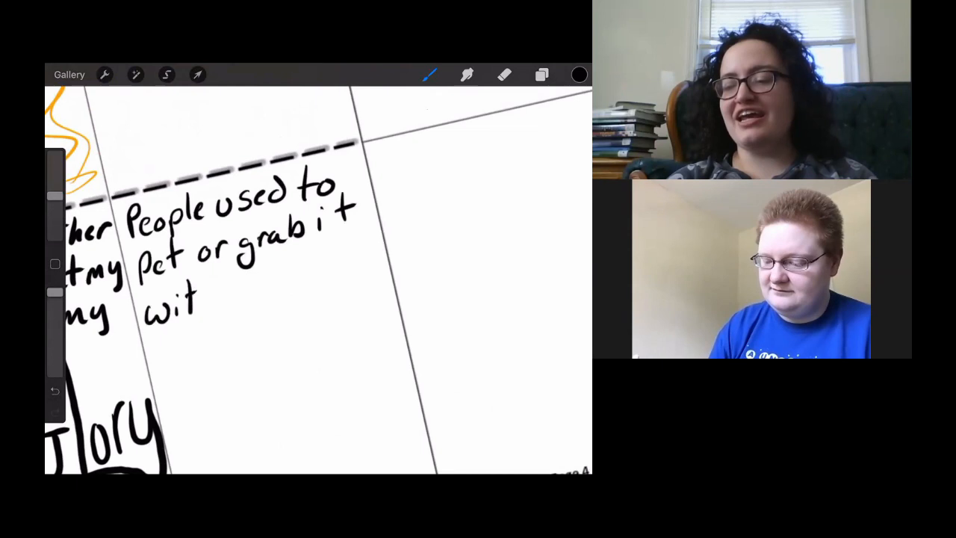
drag(198, 299, 254, 299)
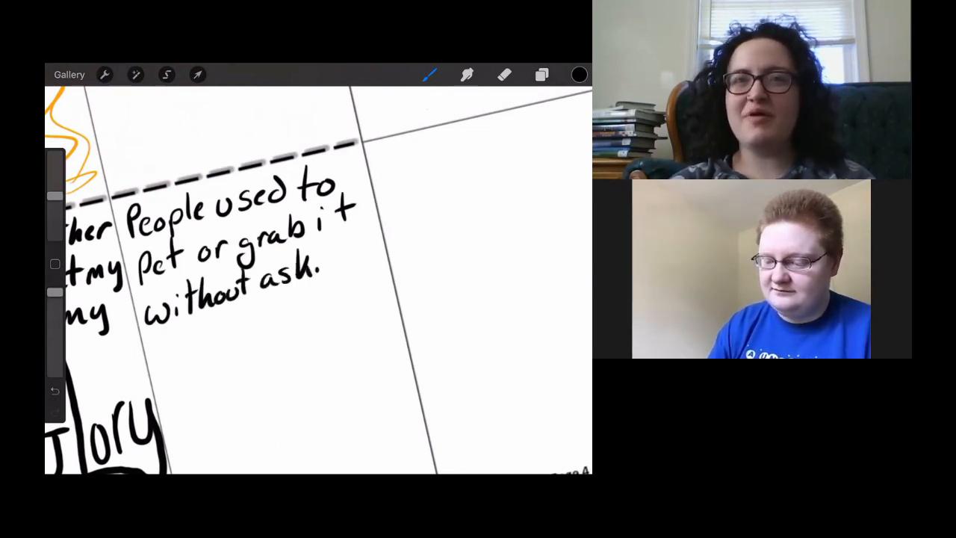
drag(317, 276, 347, 272)
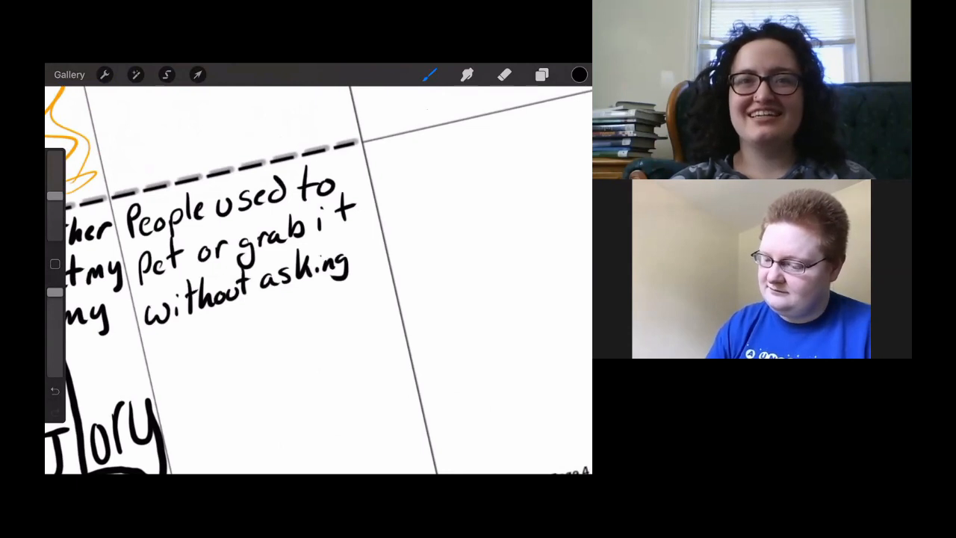
drag(299, 299, 299, 224)
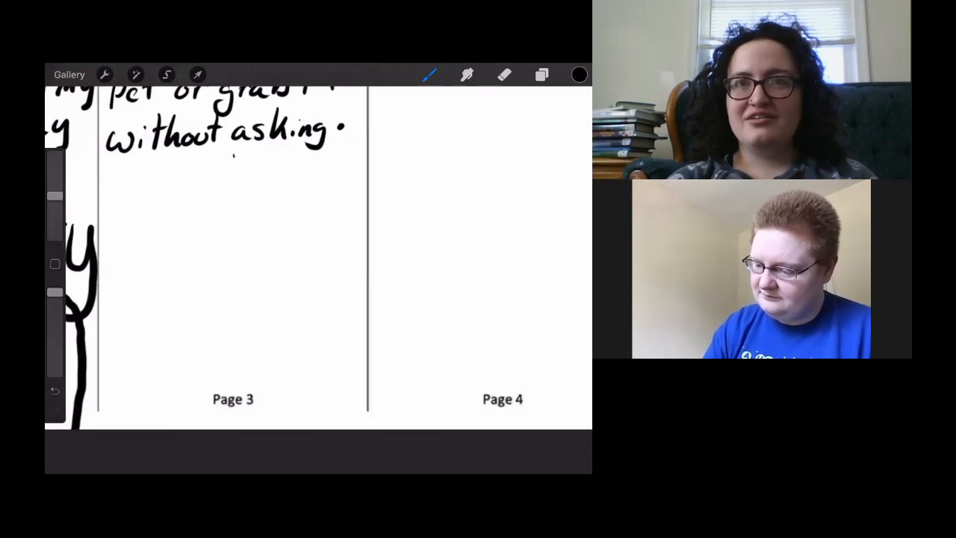
- Brush a hand outline with a bent thumb below the page 3 caption, undoing one stray stroke
drag(235, 157, 180, 257)
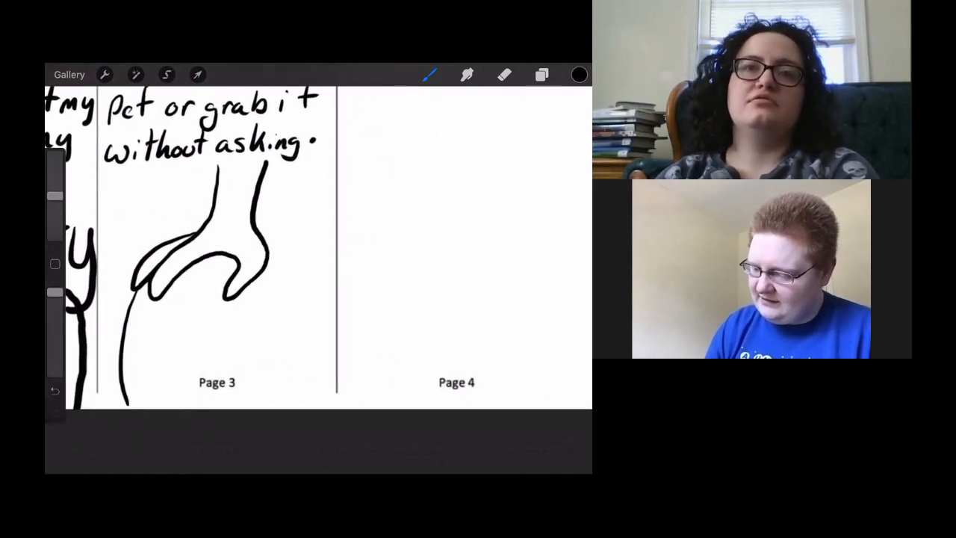
click(54, 391)
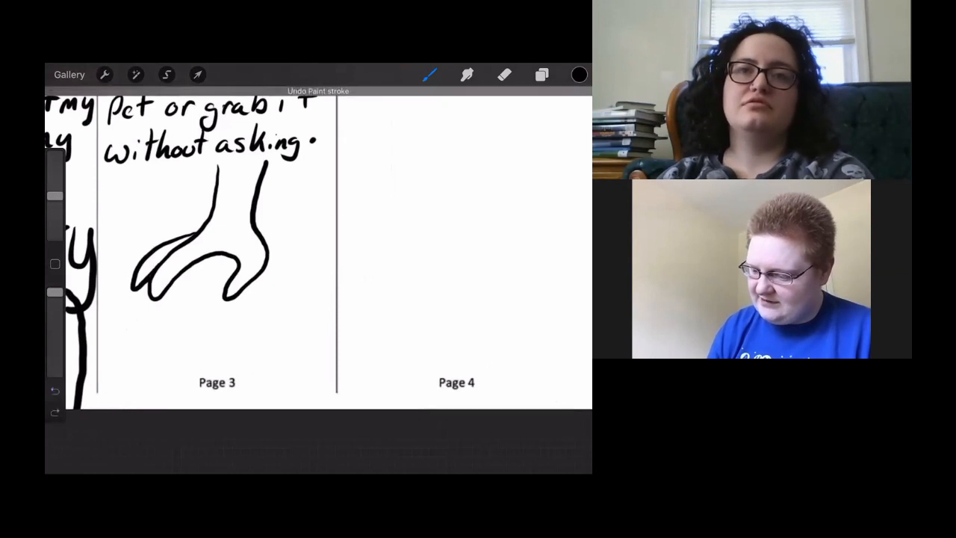
click(197, 74)
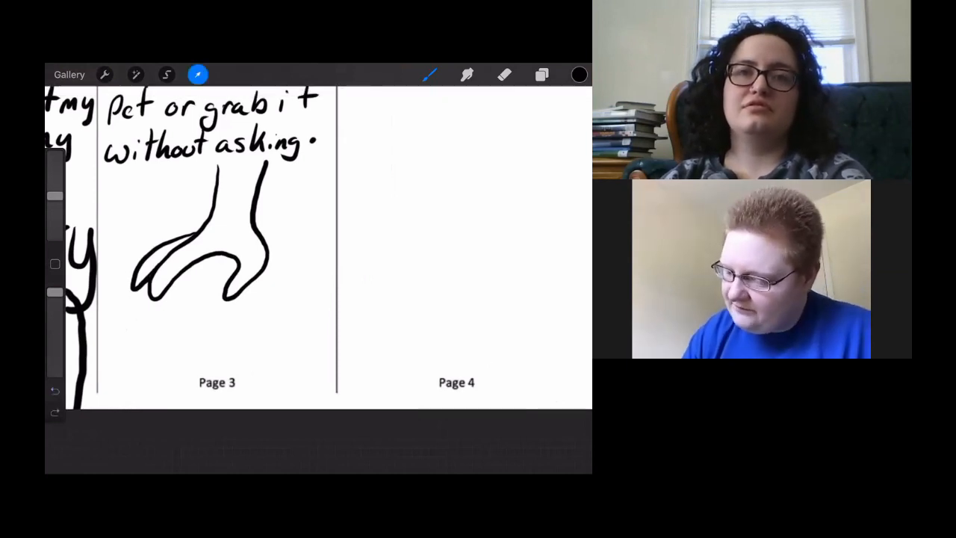
- Select the hand with a rectangle and move it lower on page 3
click(198, 74)
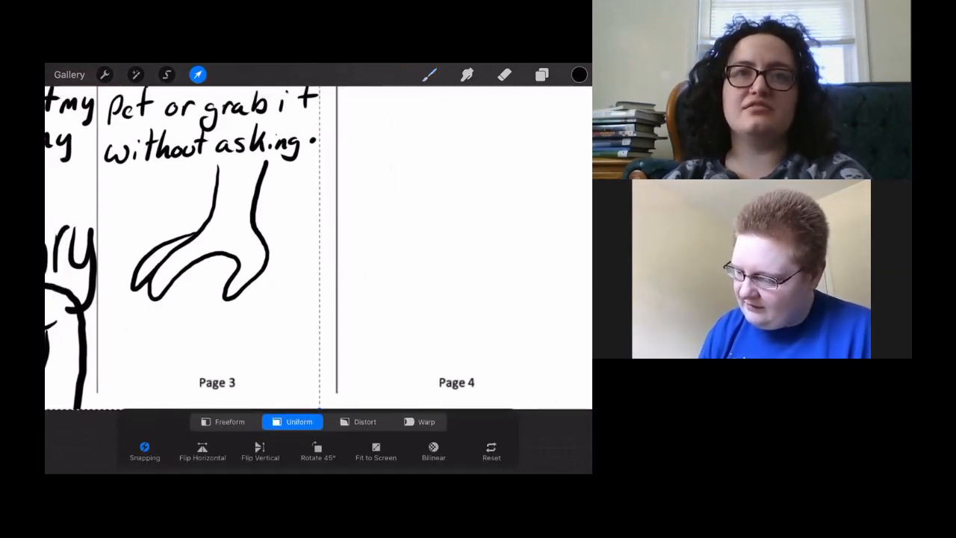
click(167, 74)
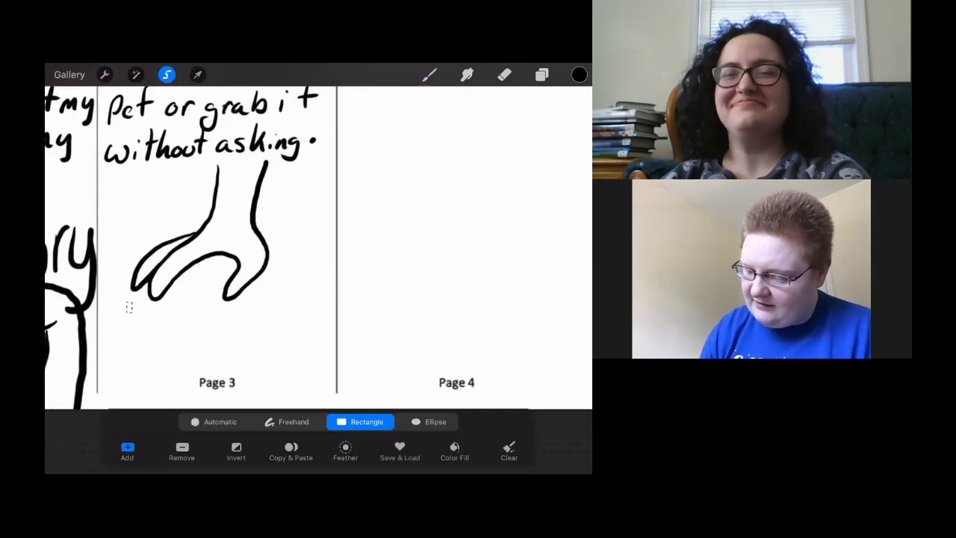
drag(127, 160, 310, 314)
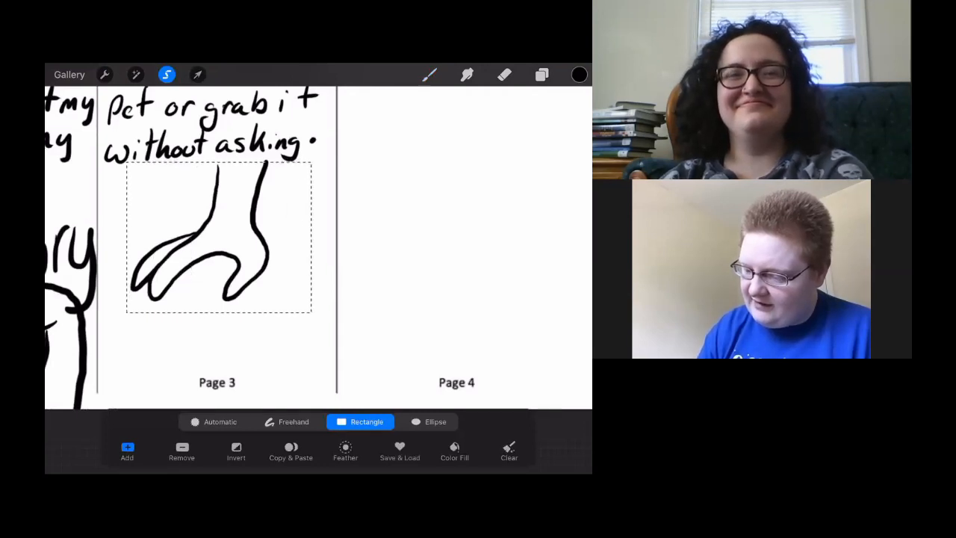
click(235, 450)
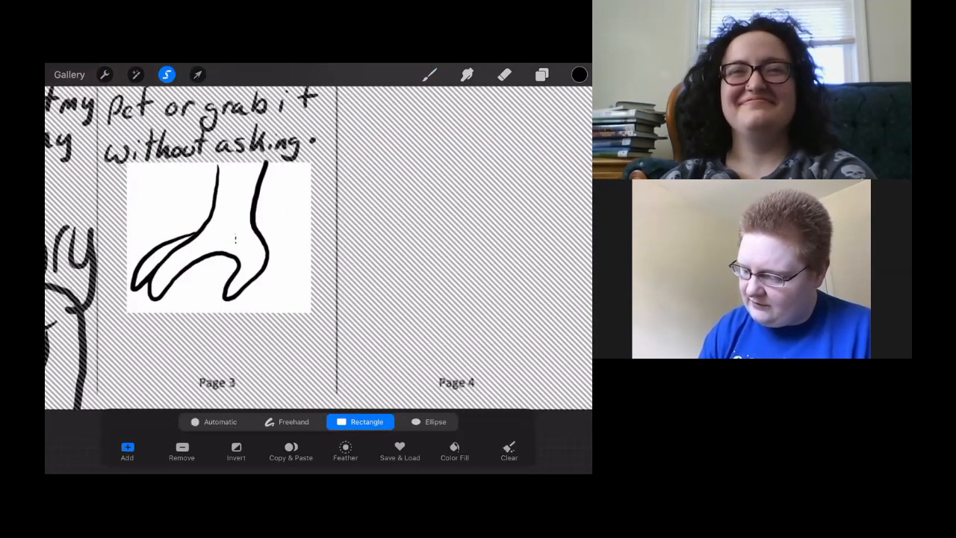
click(197, 74)
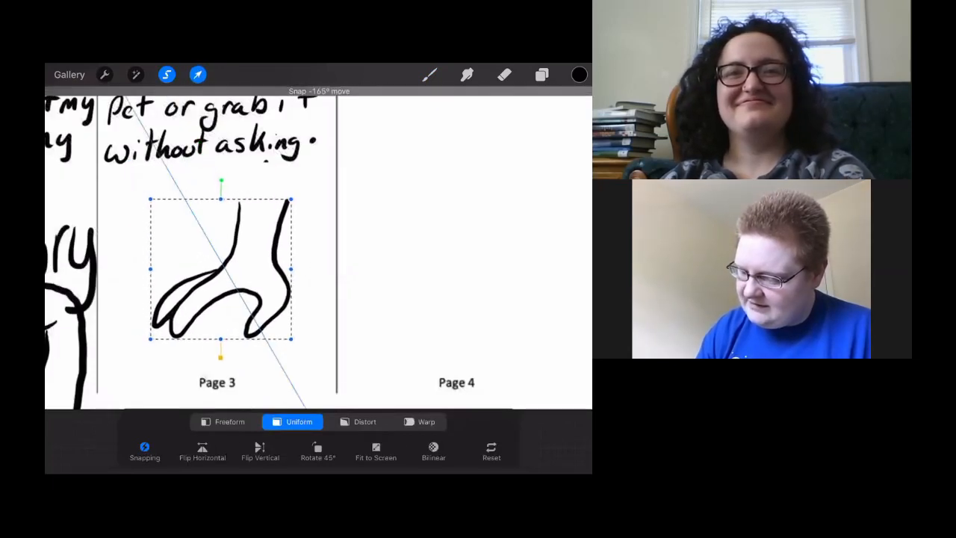
drag(220, 269, 213, 288)
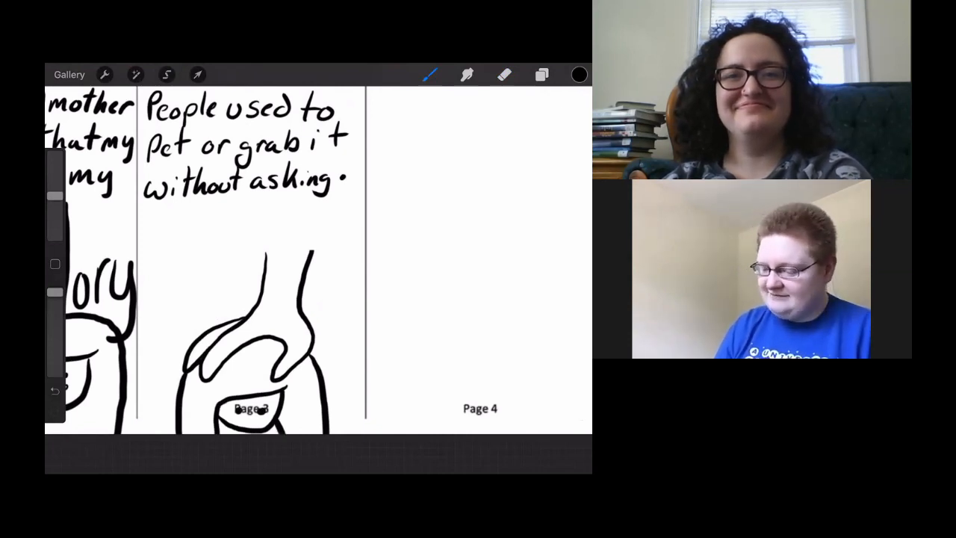
- Scroll down to the next panel to begin the quoted dialogue
scroll(down, 3)
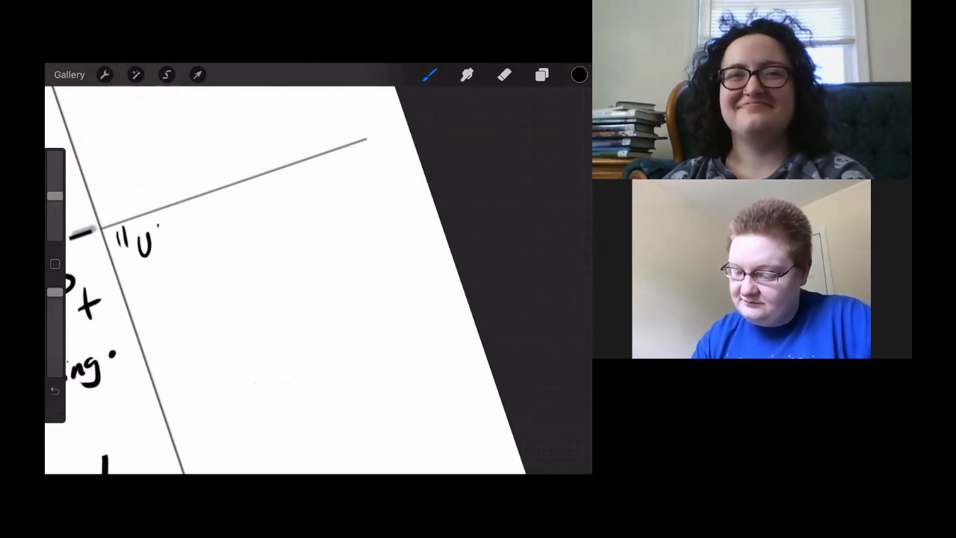
- Handwrite "Uhh, you aren't very feminine. If you didn't" in the page 4 panel
drag(142, 239, 198, 239)
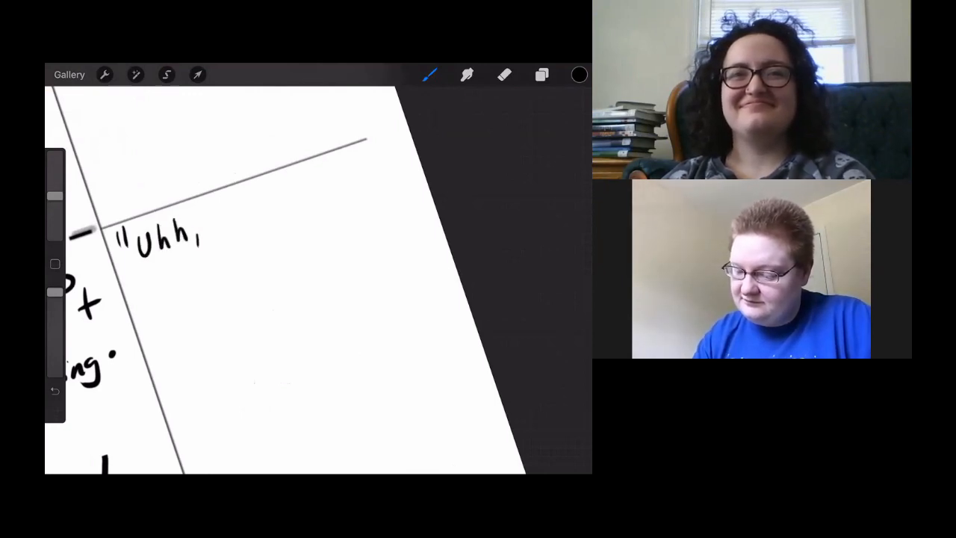
drag(202, 232, 254, 216)
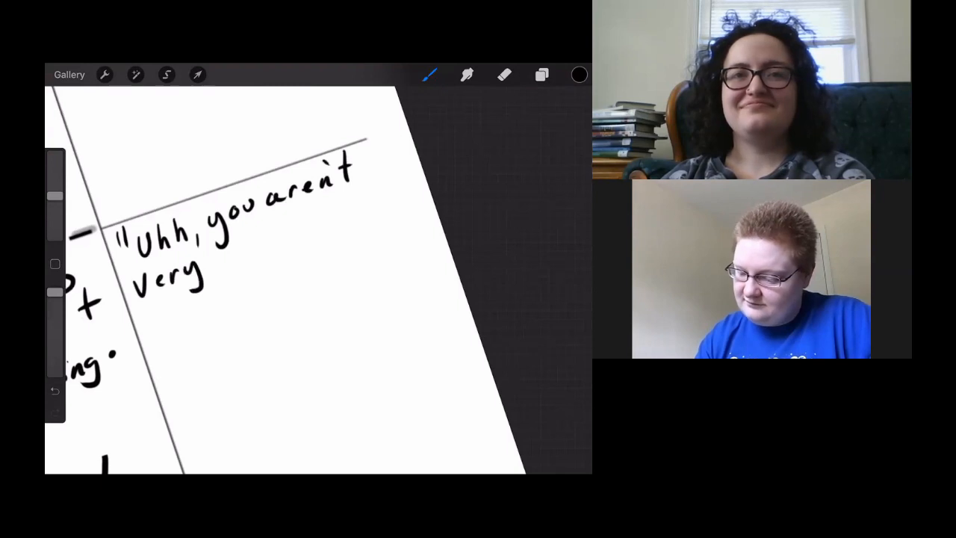
drag(216, 239, 262, 246)
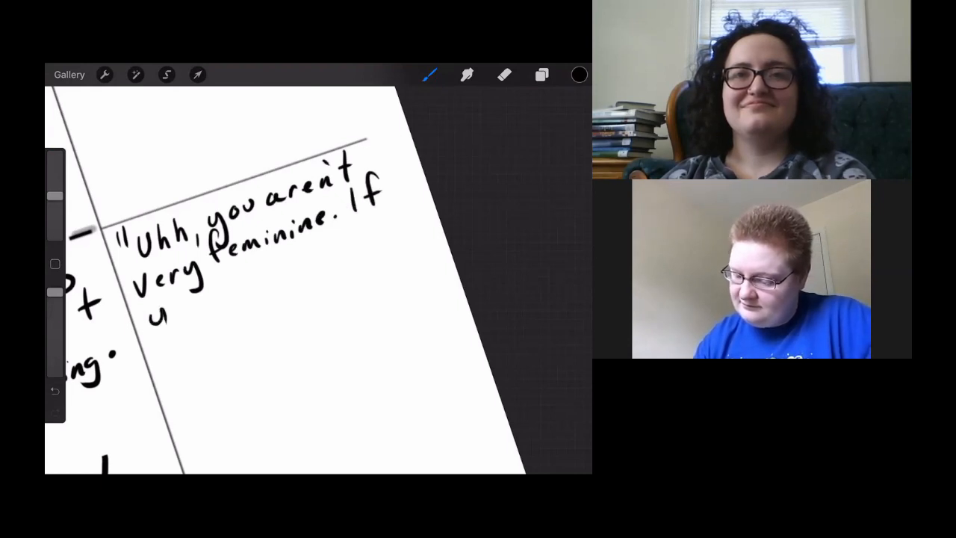
drag(153, 314, 232, 280)
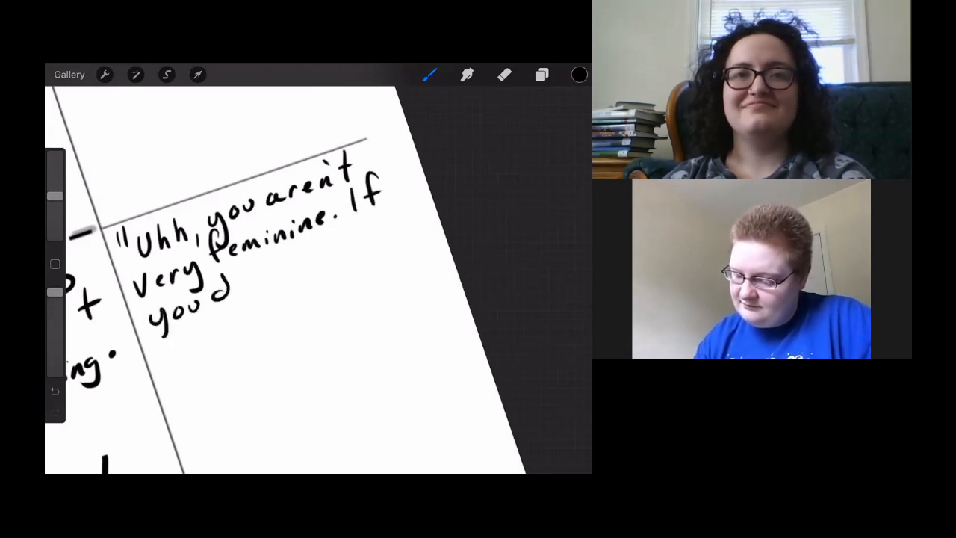
drag(224, 291, 299, 268)
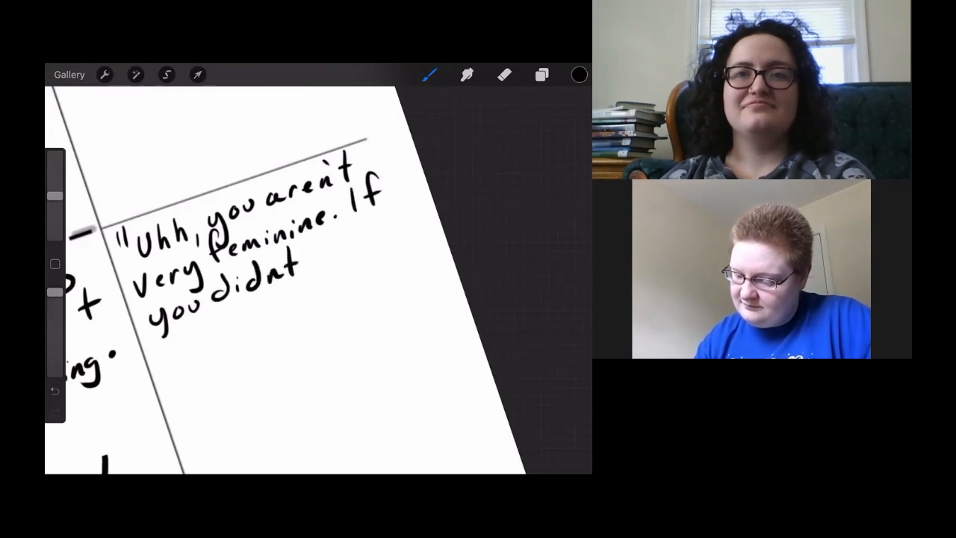
- Continue with "have long hair, people would think" on the following lines
drag(294, 276, 365, 253)
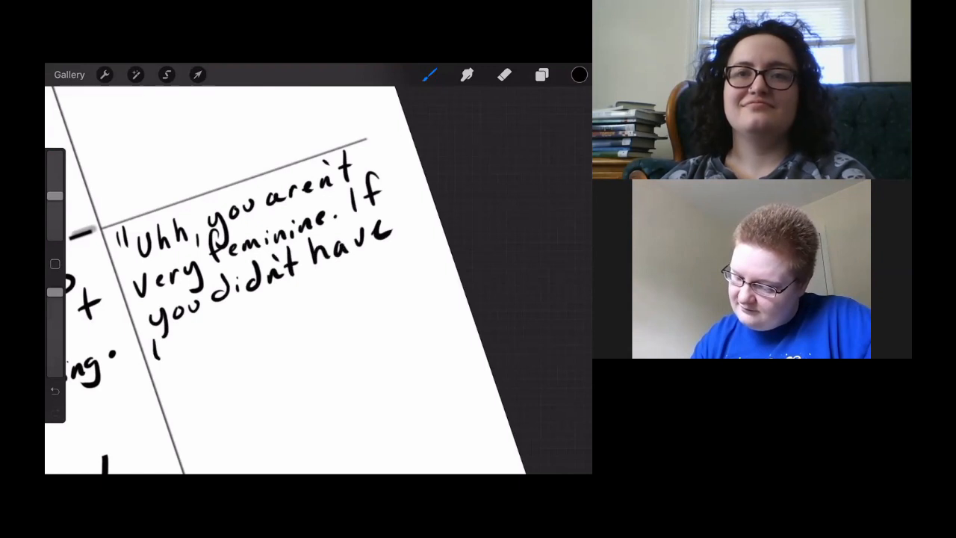
drag(153, 333, 216, 354)
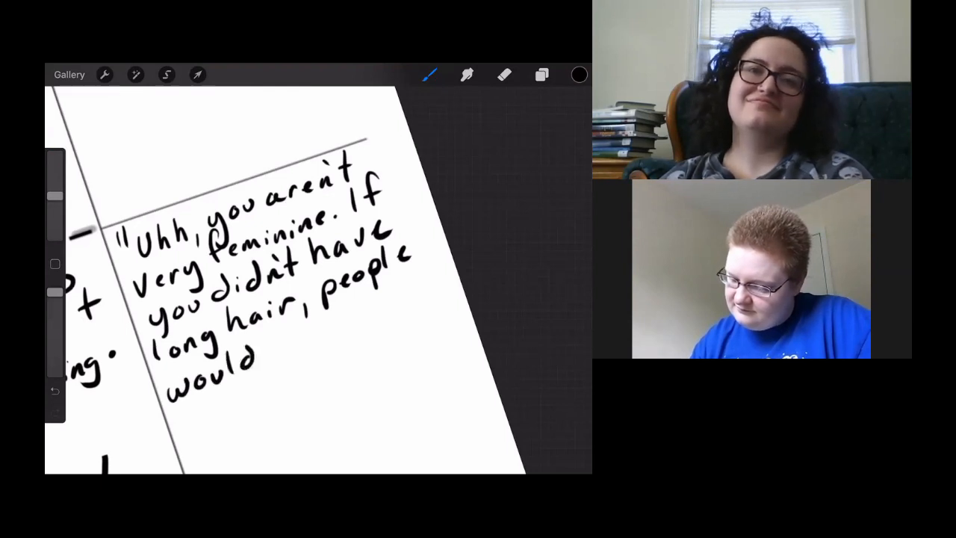
drag(257, 343, 325, 336)
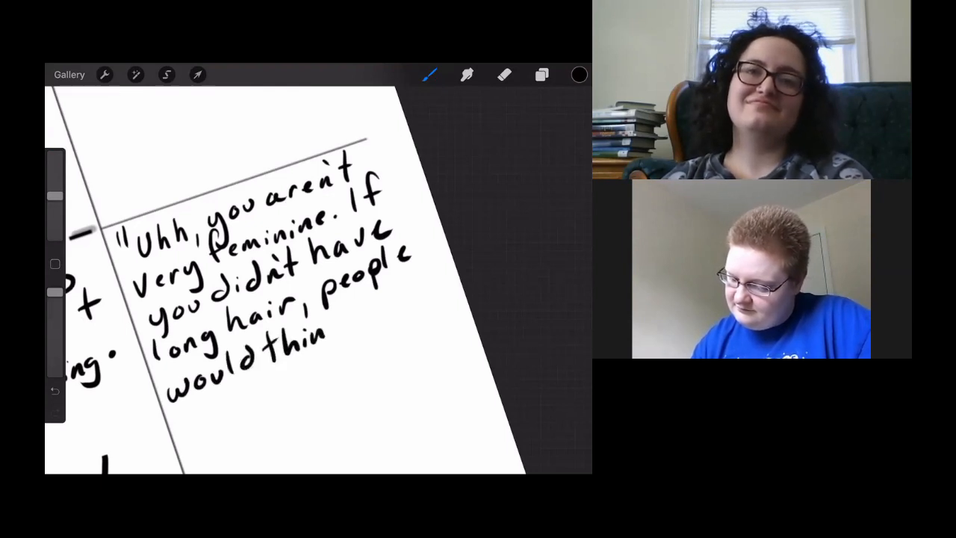
drag(321, 344, 411, 313)
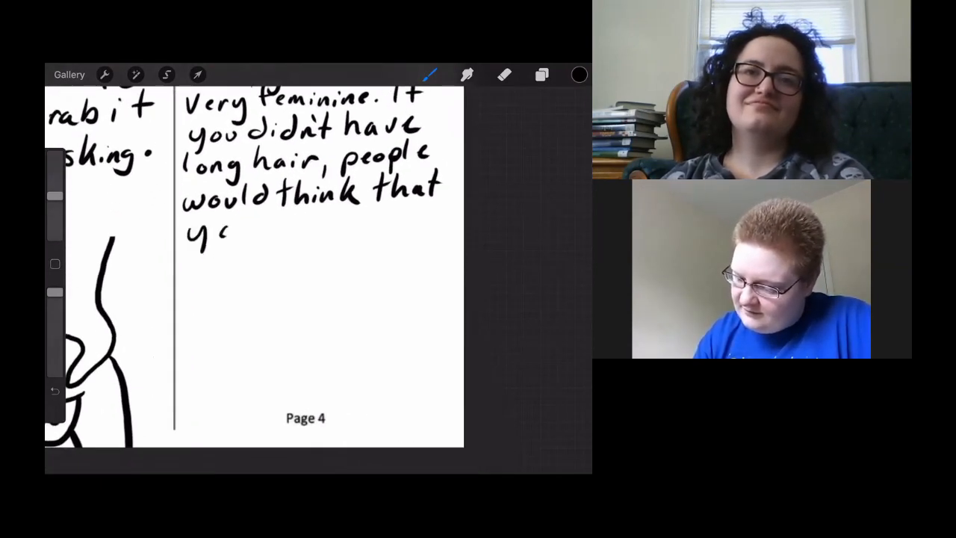
- Write "you were a" and the capital-letter word on a new line to finish the page 4 dialogue
drag(209, 232, 313, 232)
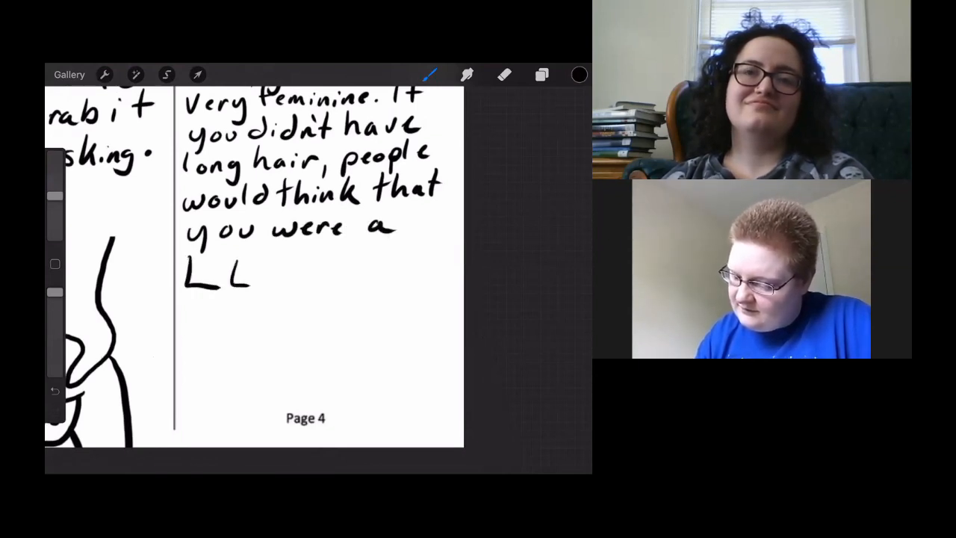
drag(232, 276, 314, 269)
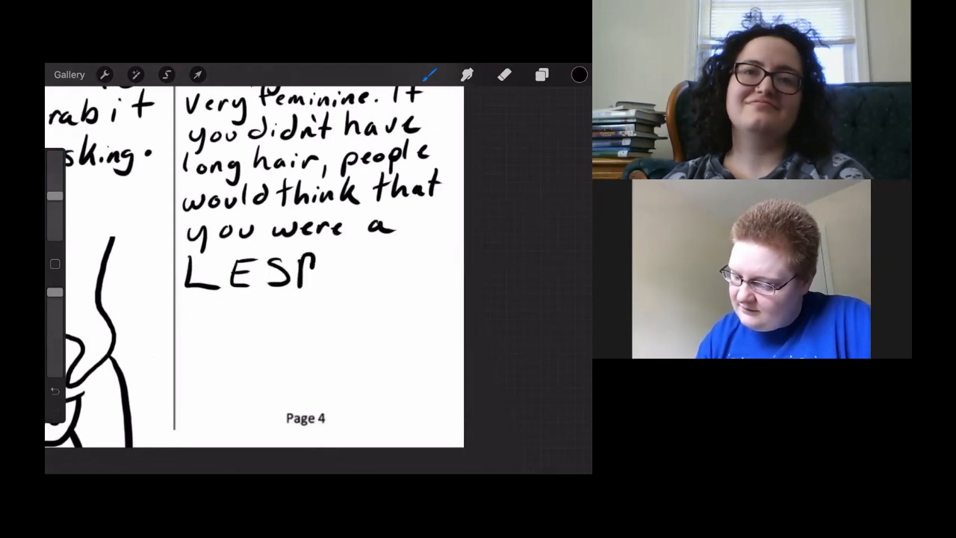
drag(321, 269, 381, 276)
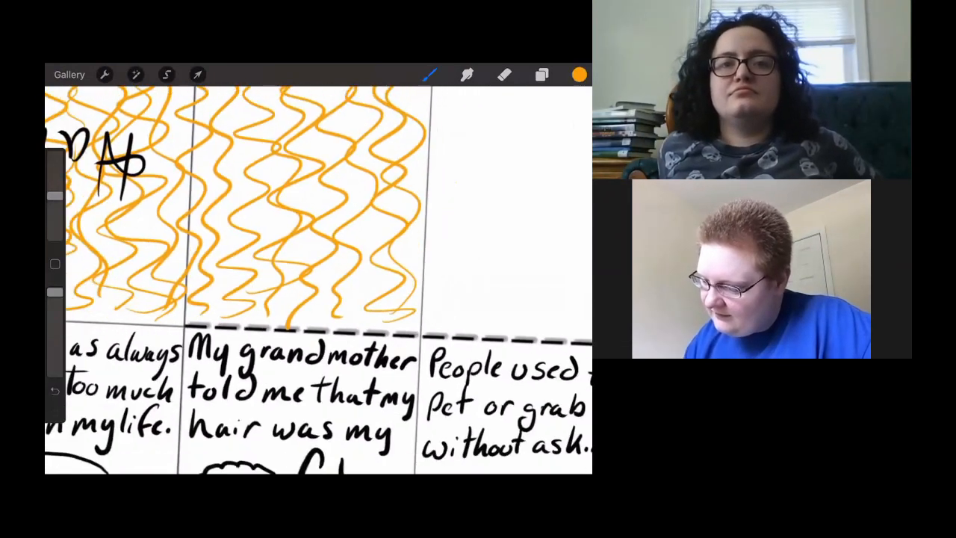
- Add a new Layer 4 in the Layers panel and place it beneath Layer 2
click(540, 74)
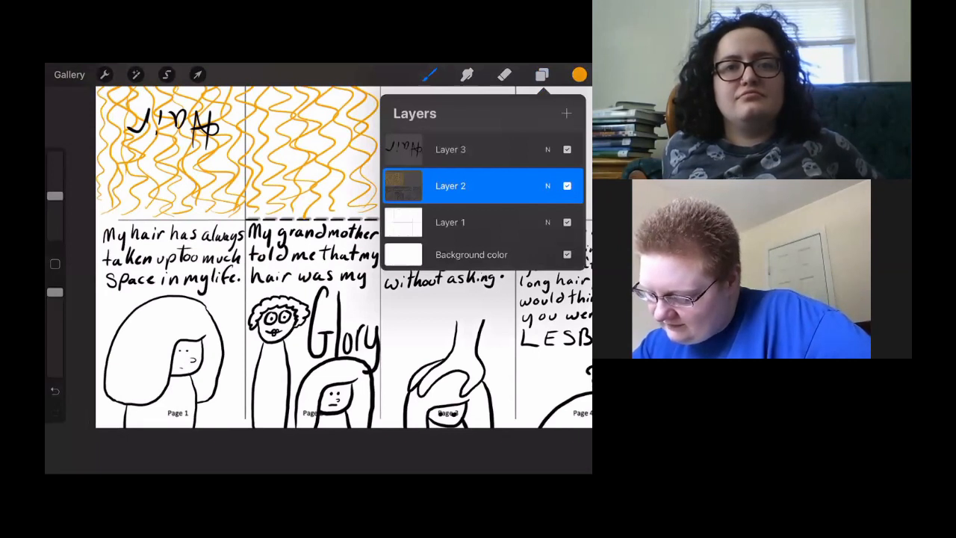
click(566, 113)
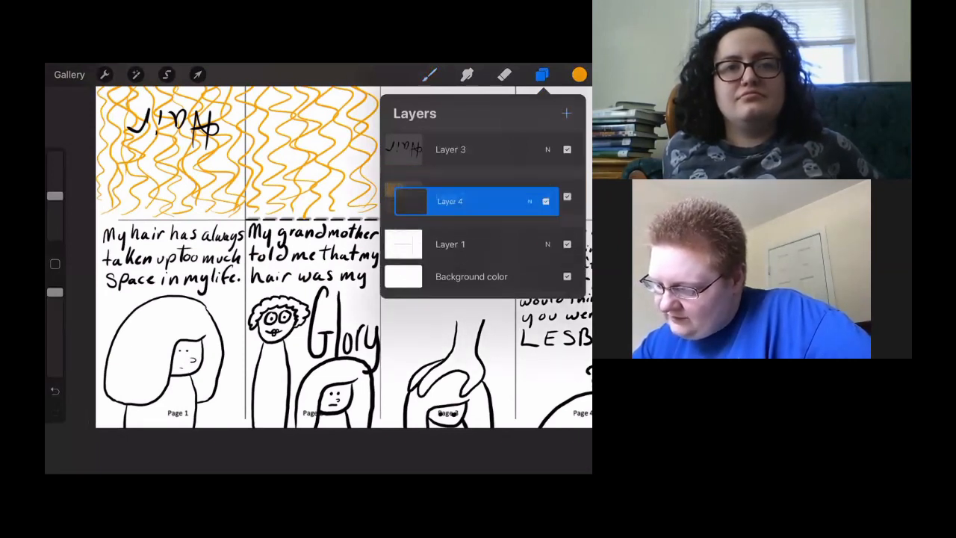
click(566, 114)
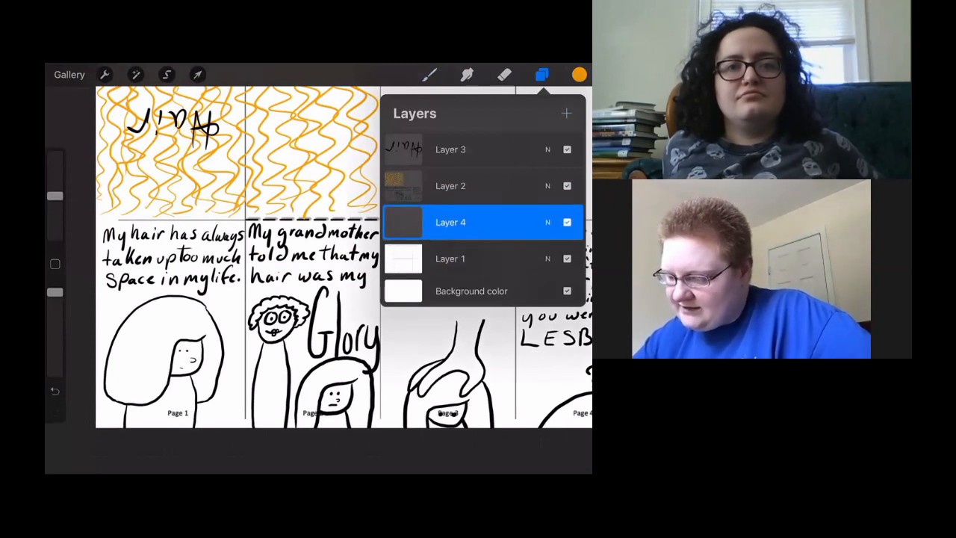
click(450, 186)
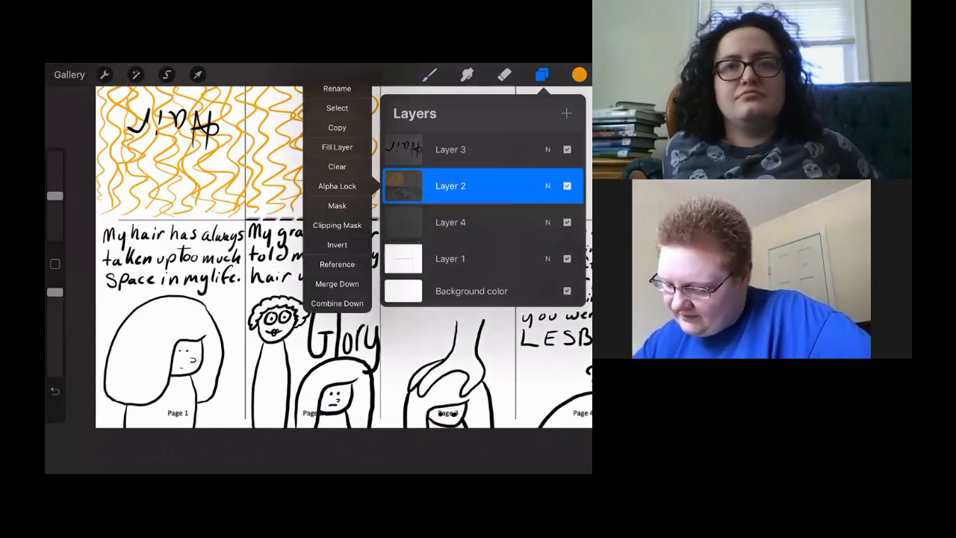
click(337, 263)
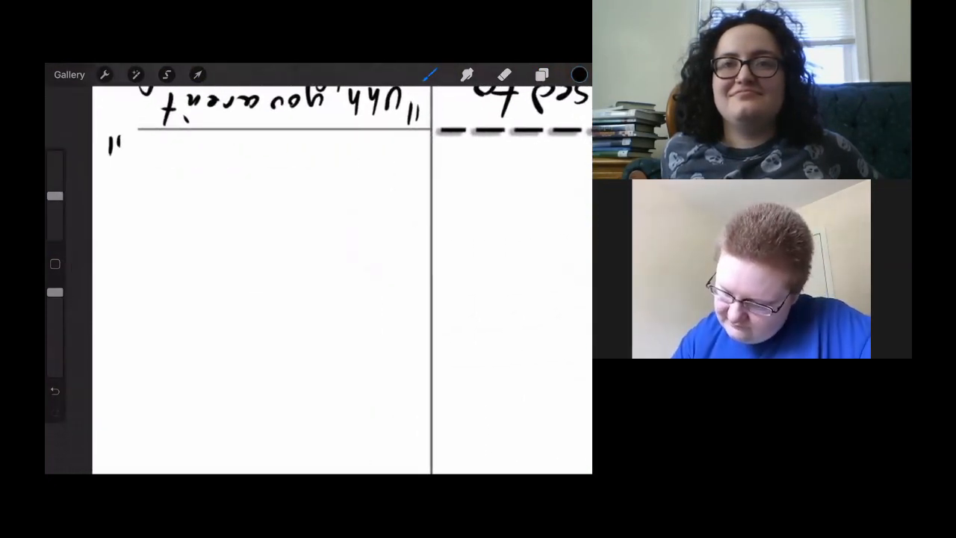
- Hand-letter "Well, heck!" on the first line of page 5, redoing the misshapen start
drag(124, 150, 153, 183)
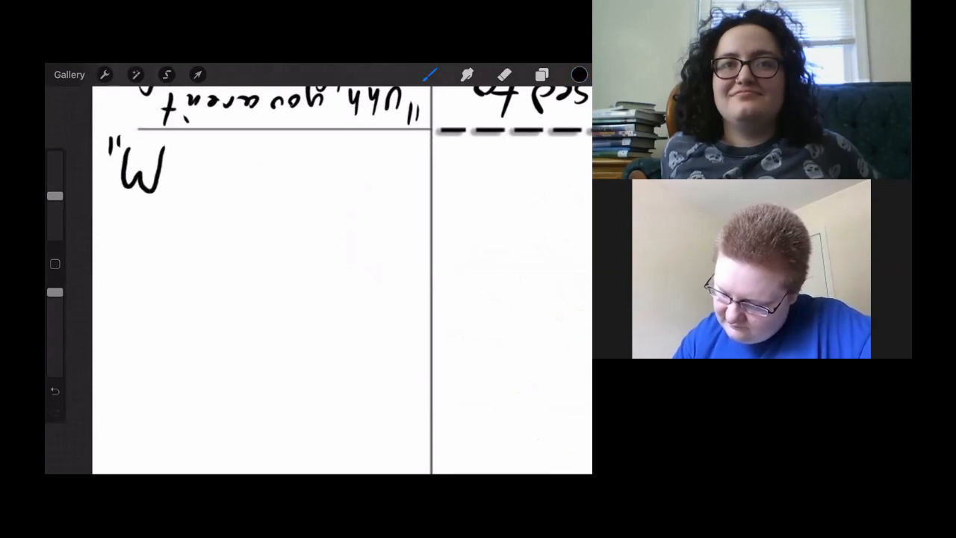
click(55, 391)
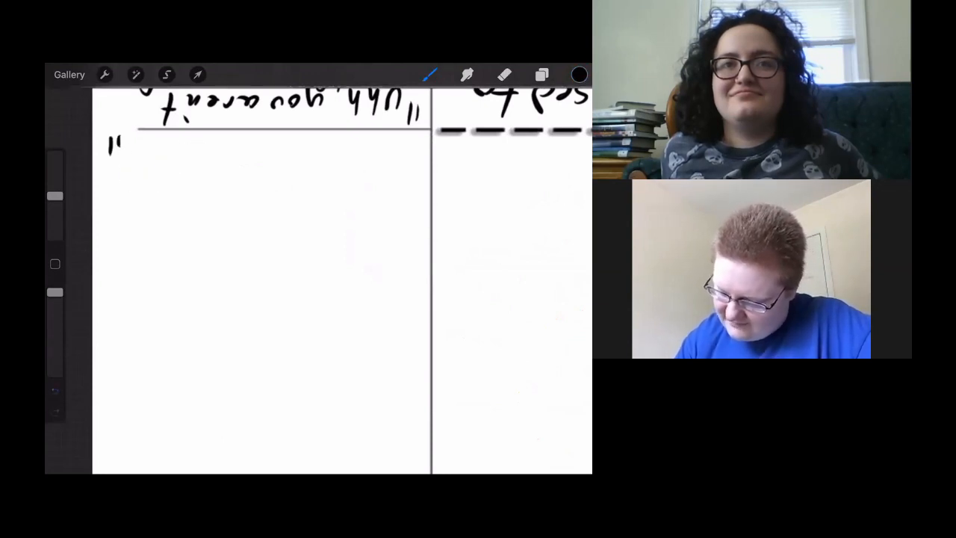
drag(120, 150, 135, 168)
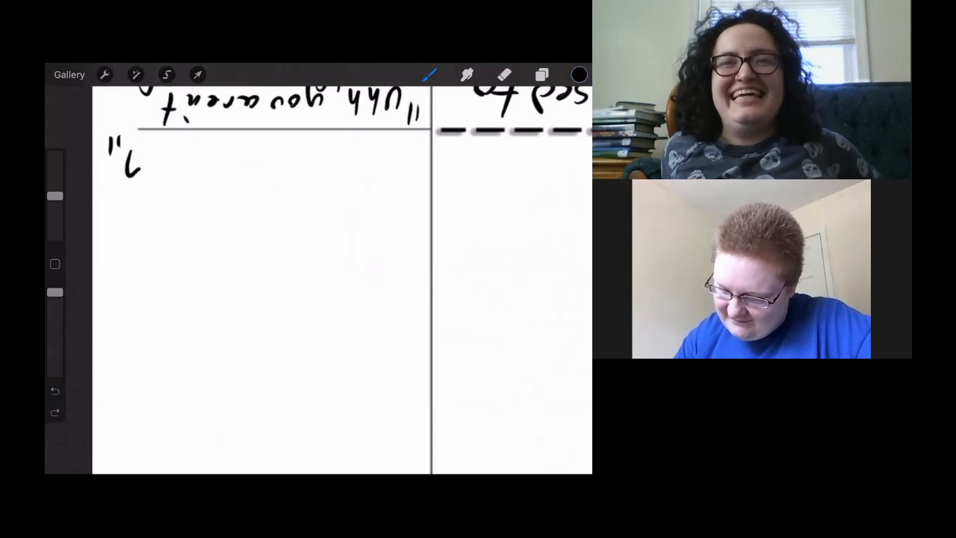
drag(127, 160, 201, 161)
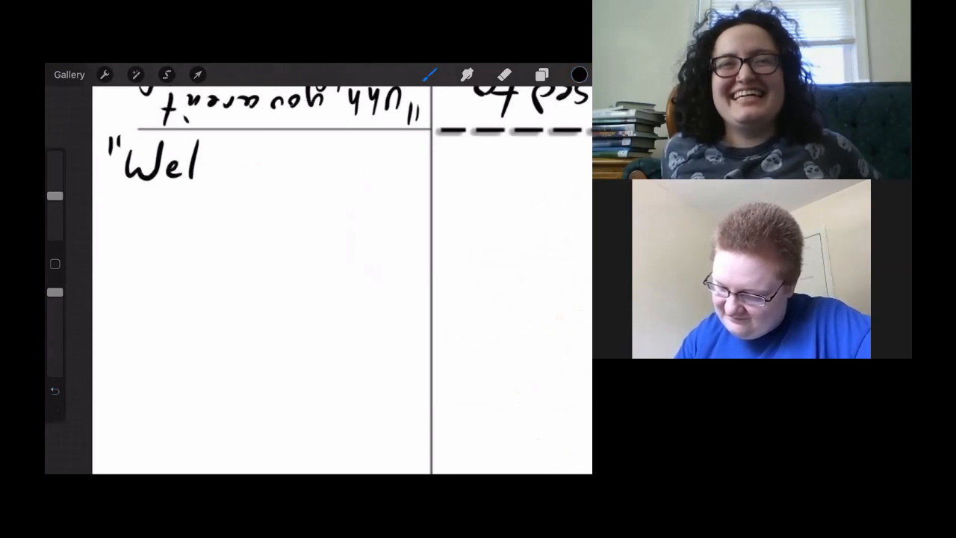
drag(192, 157, 208, 172)
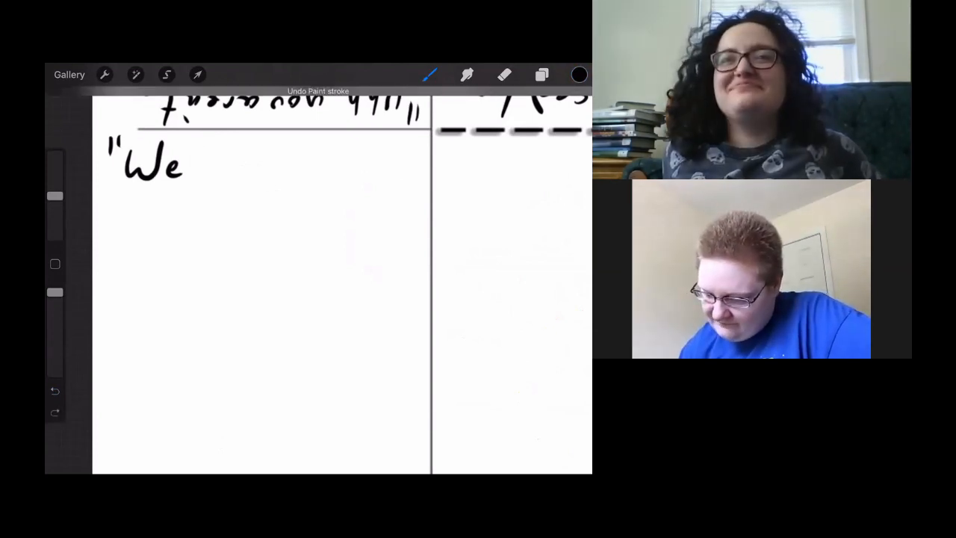
click(54, 390)
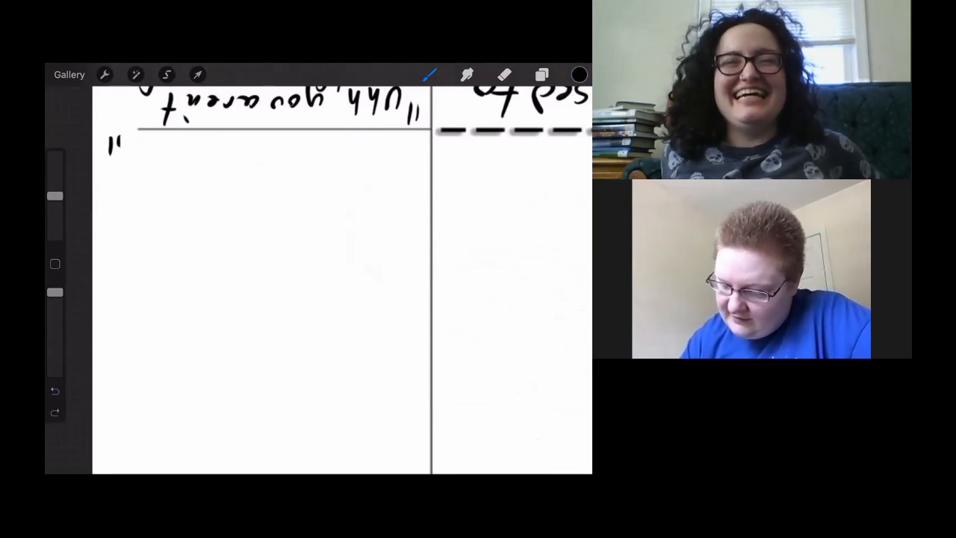
drag(119, 142, 180, 172)
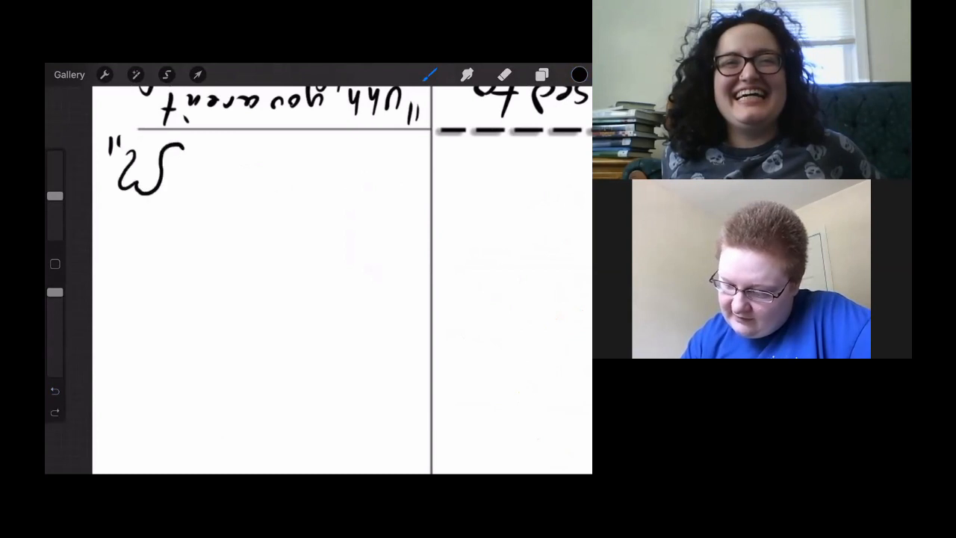
drag(172, 157, 217, 149)
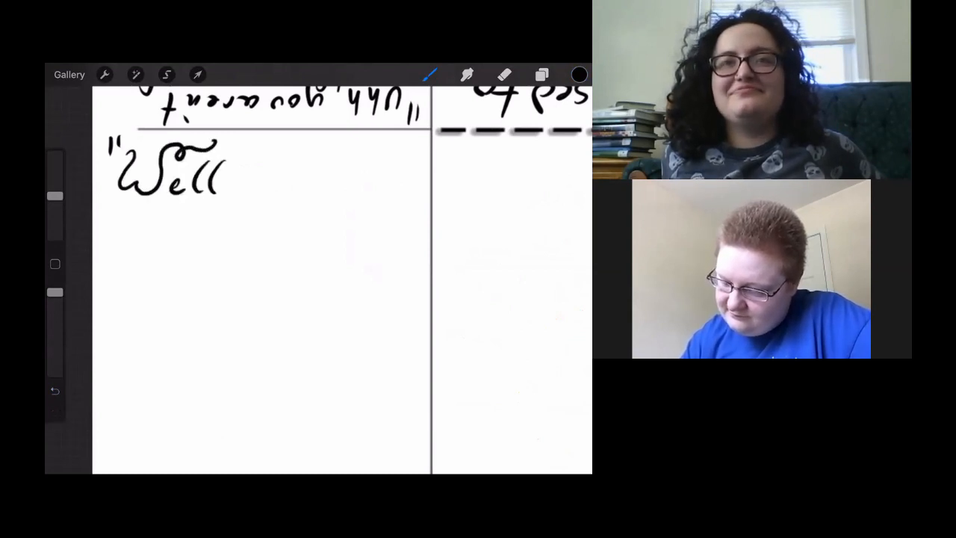
drag(224, 179, 261, 168)
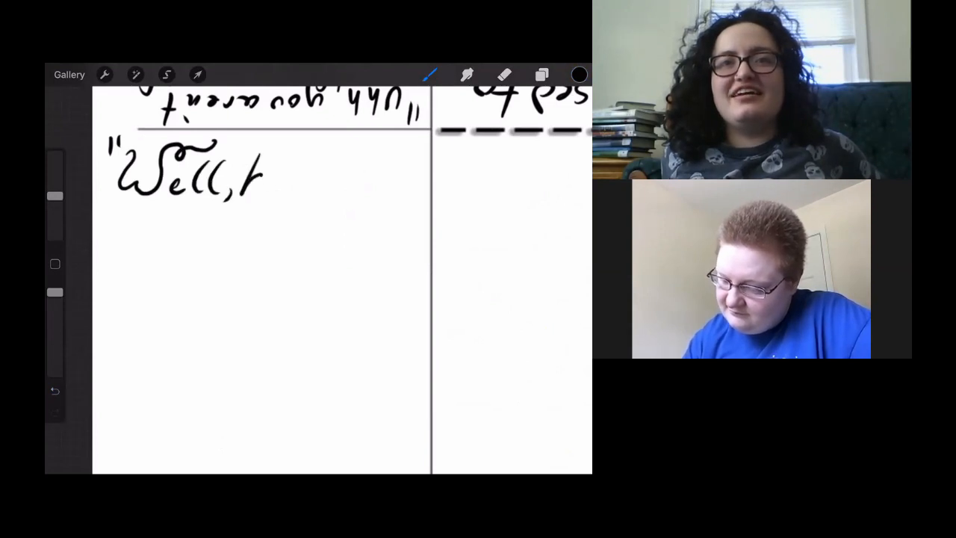
drag(265, 175, 328, 175)
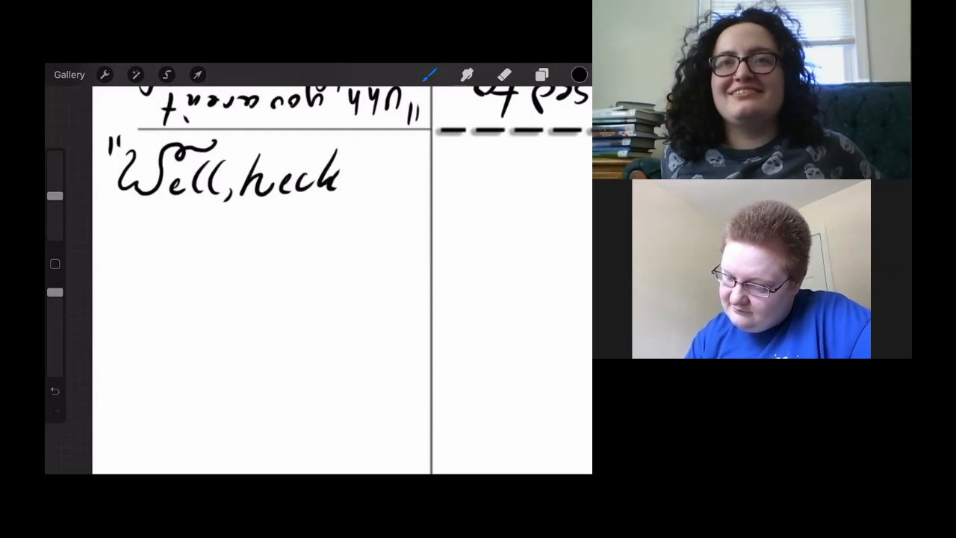
drag(351, 150, 351, 187)
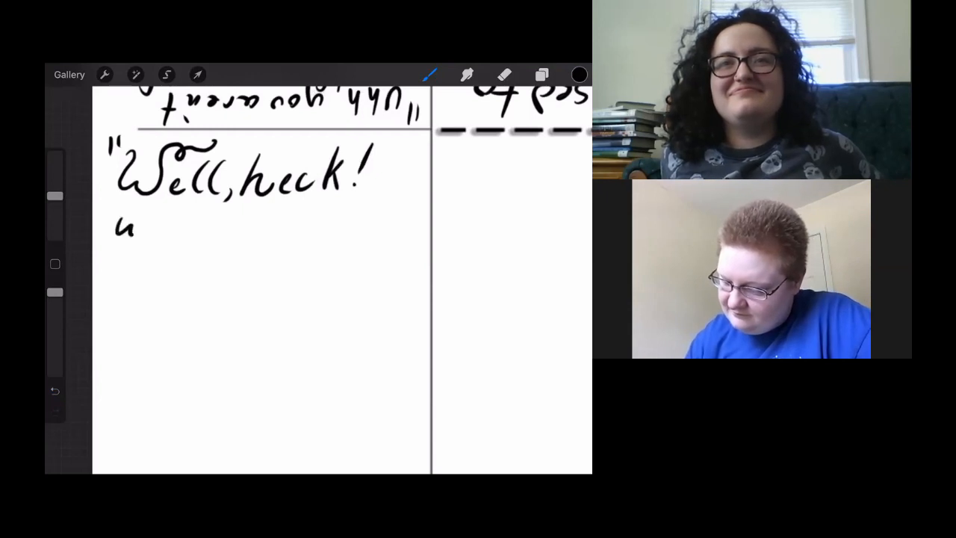
- Write "why didn't you say so earlier?" on the second and third lines
drag(112, 224, 191, 232)
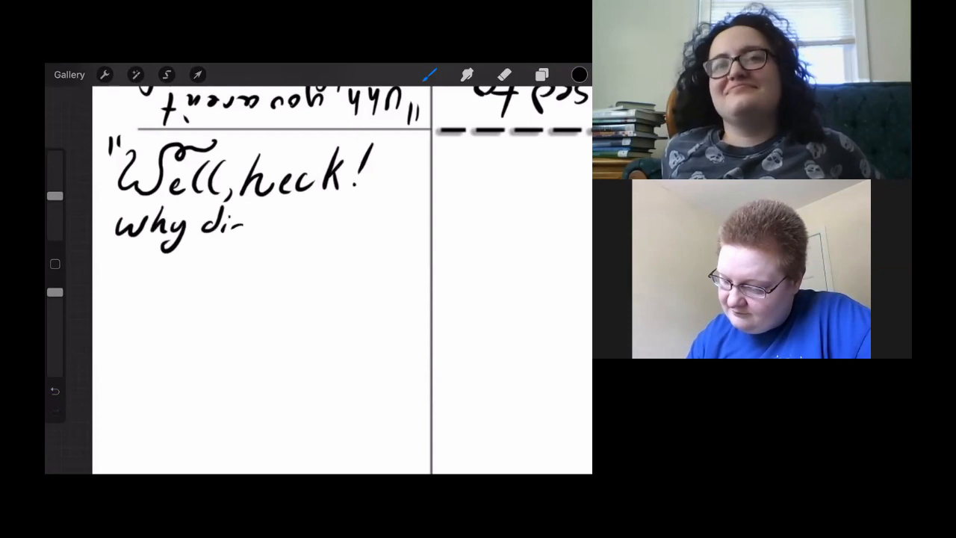
drag(239, 224, 288, 220)
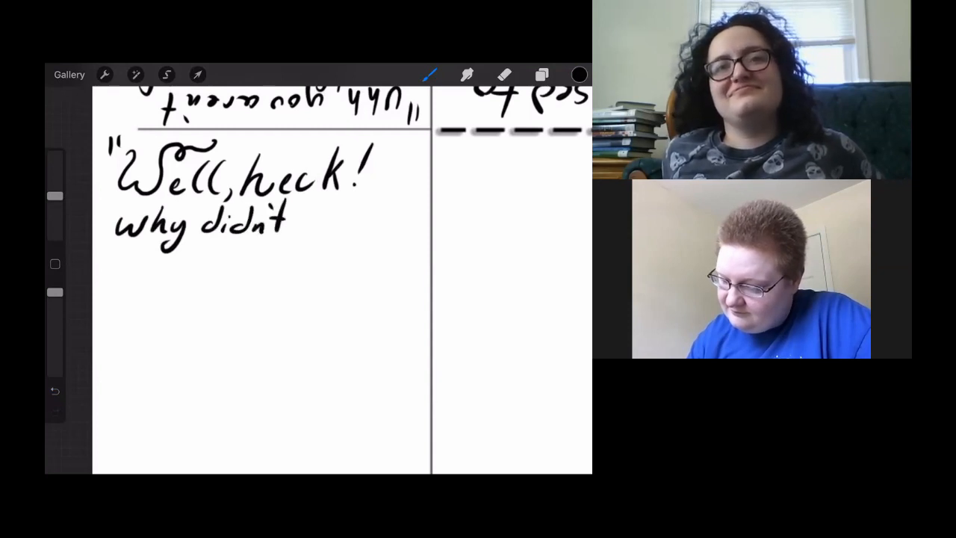
drag(299, 224, 347, 224)
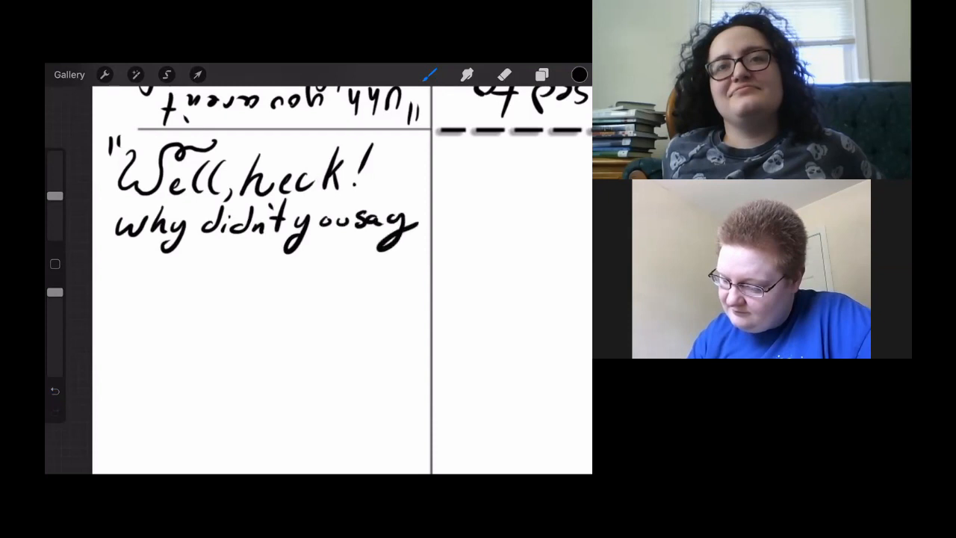
drag(112, 265, 138, 284)
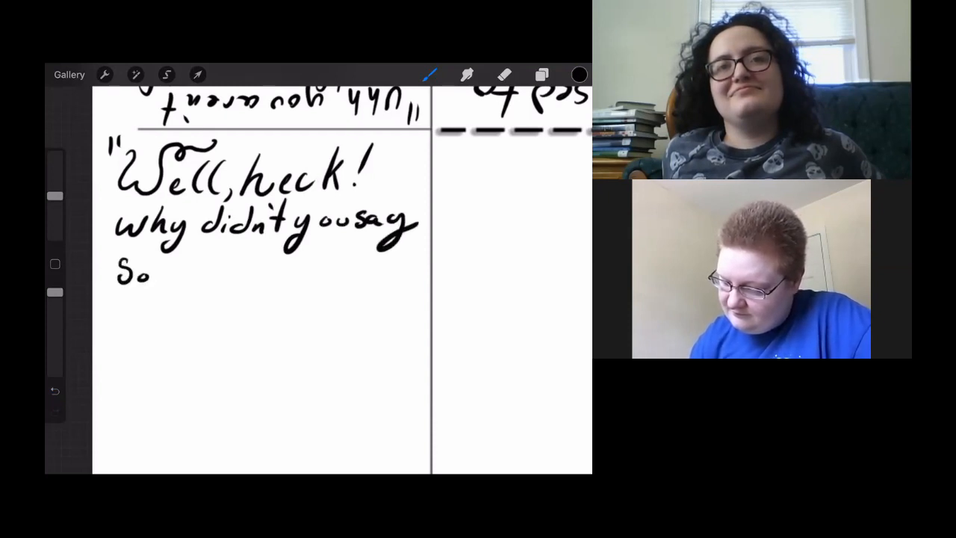
drag(161, 272, 239, 272)
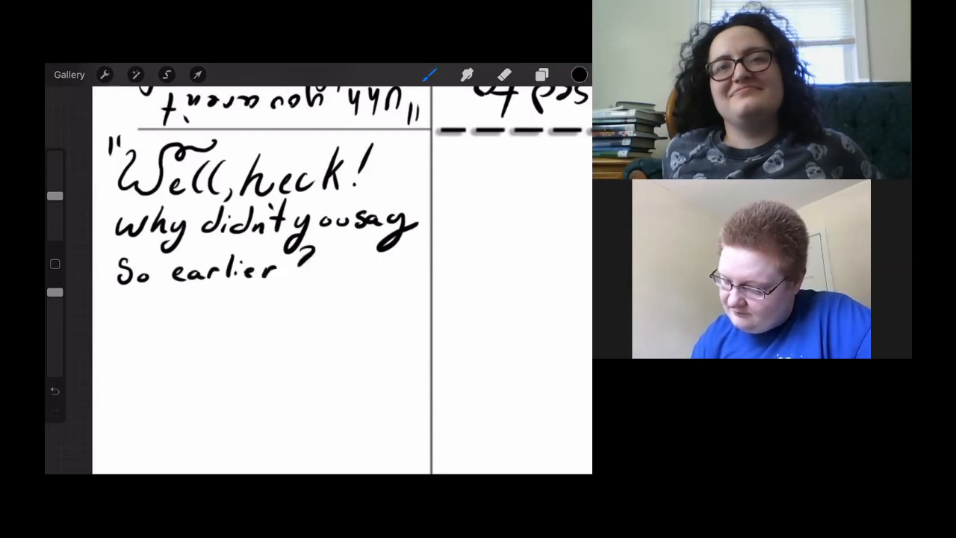
drag(291, 258, 336, 268)
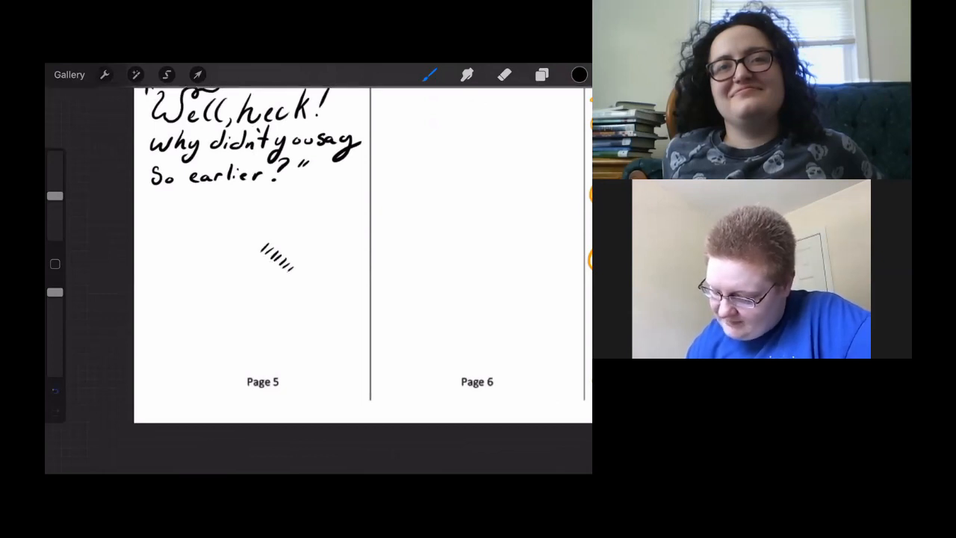
- Draw hair clippers with a clip label below the dialogue on page 5
drag(258, 254, 295, 288)
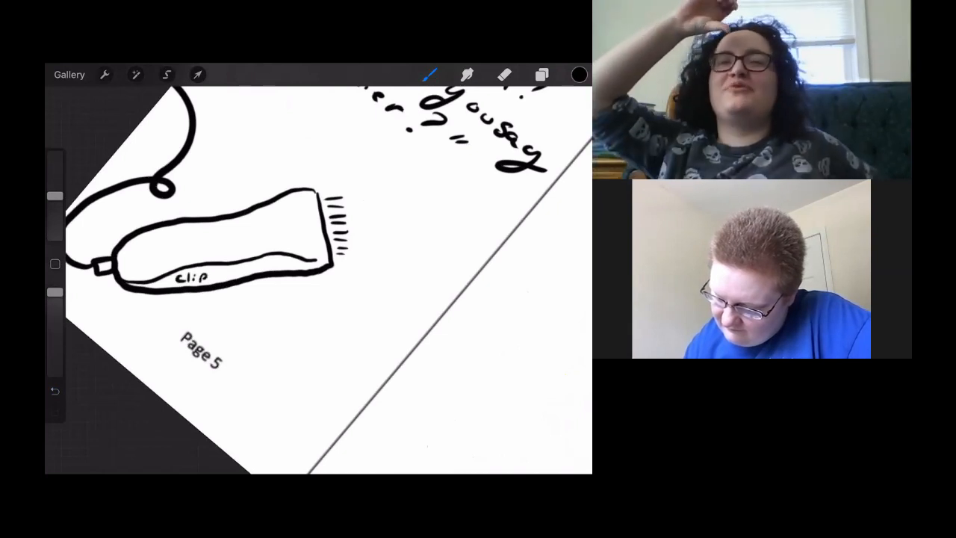
text(pers)
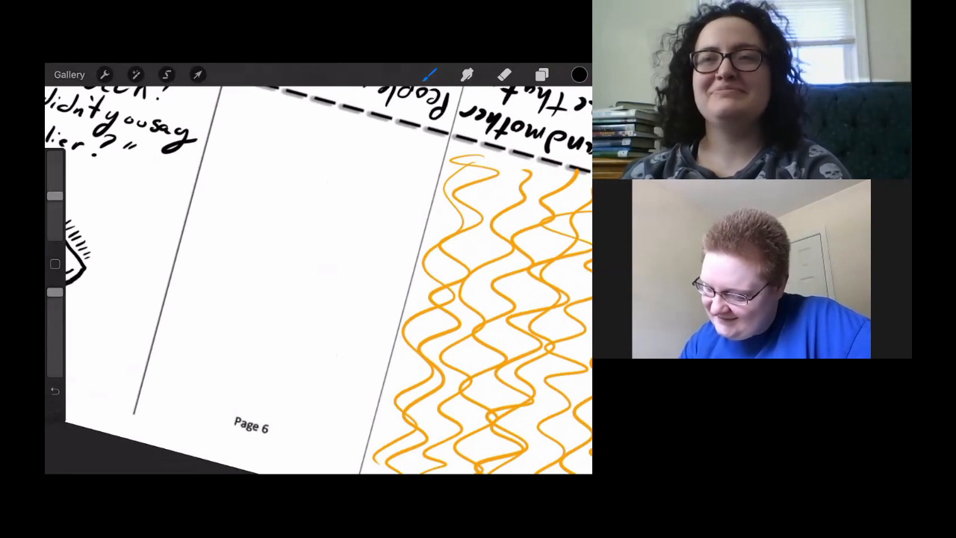
- Draw the face outline, eye and shoulder line of a smiling figure on page 6
drag(284, 149, 306, 269)
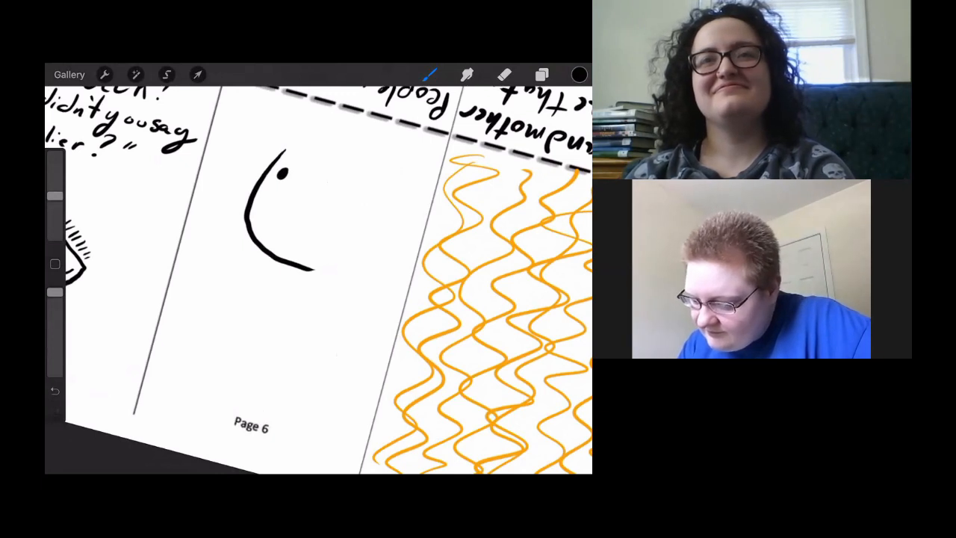
click(306, 192)
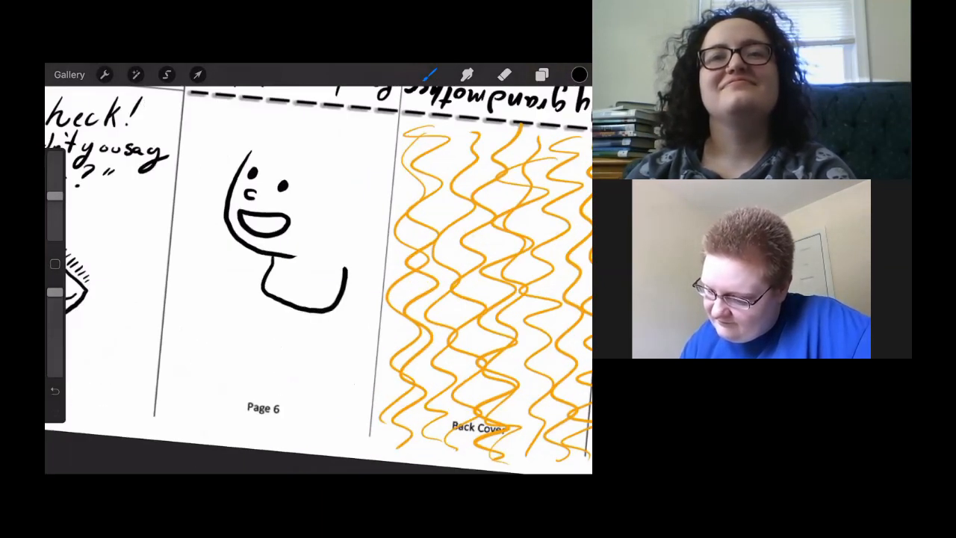
drag(276, 284, 160, 433)
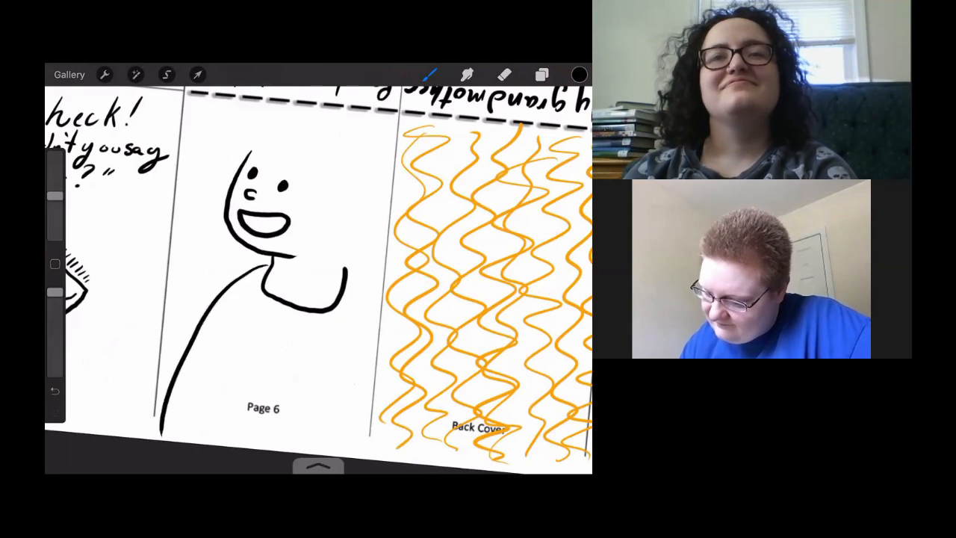
click(54, 389)
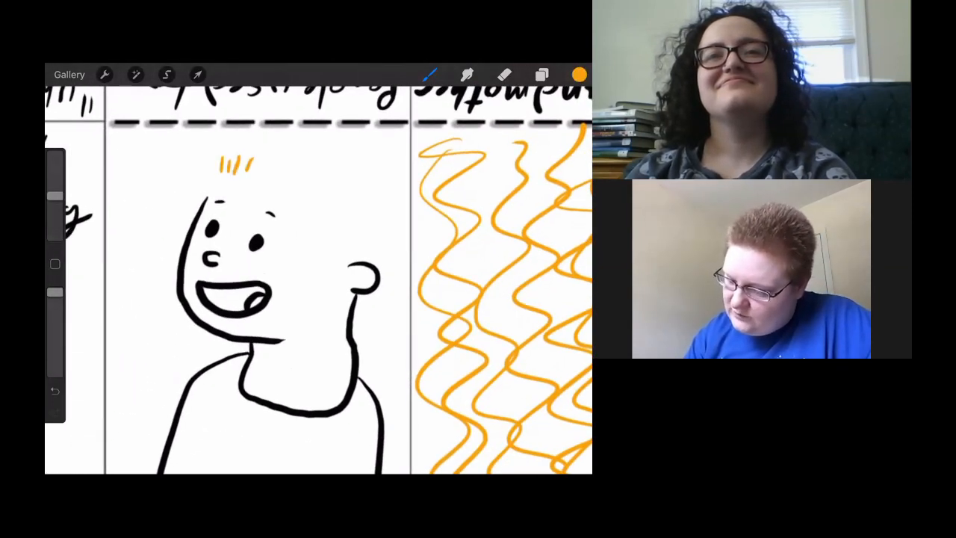
- Draw short spiky orange hair strokes along the top of the figure's head
drag(224, 164, 366, 202)
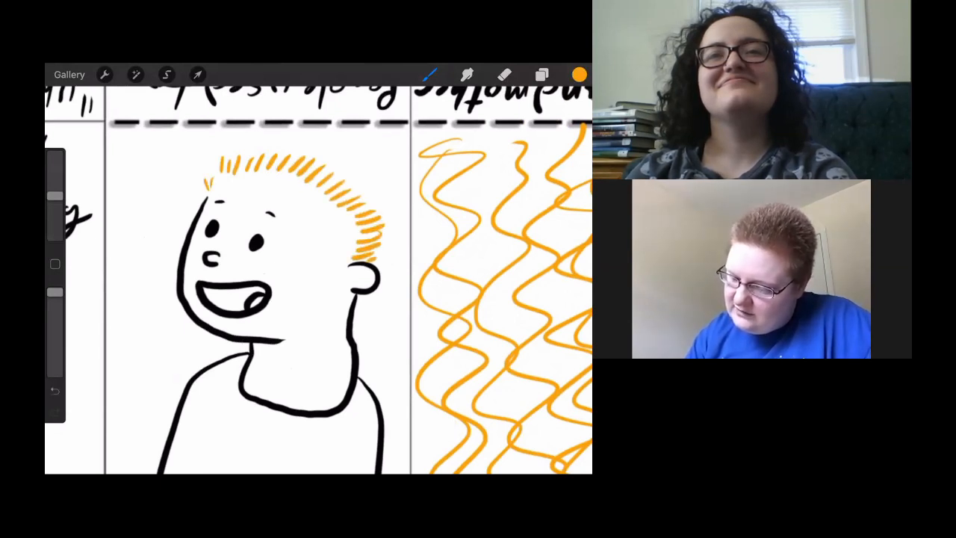
drag(217, 168, 314, 160)
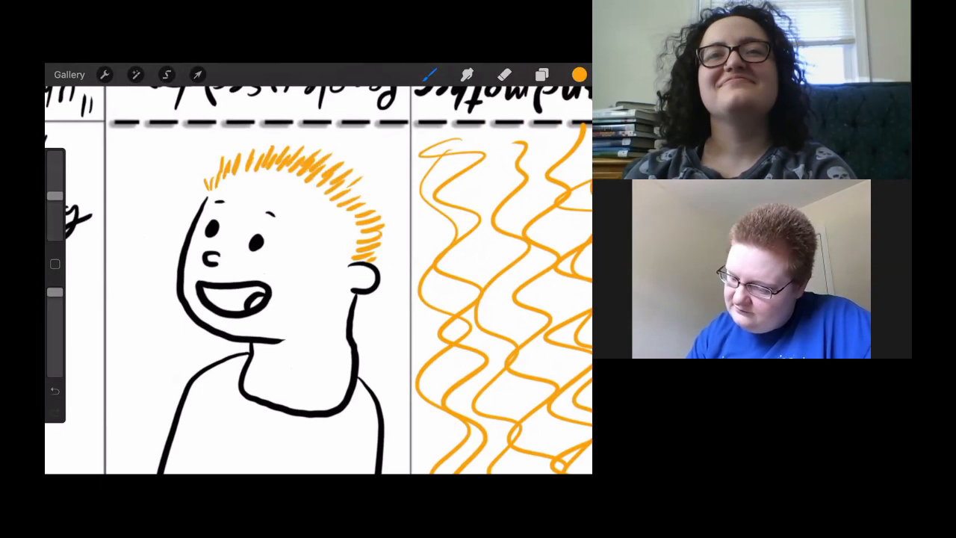